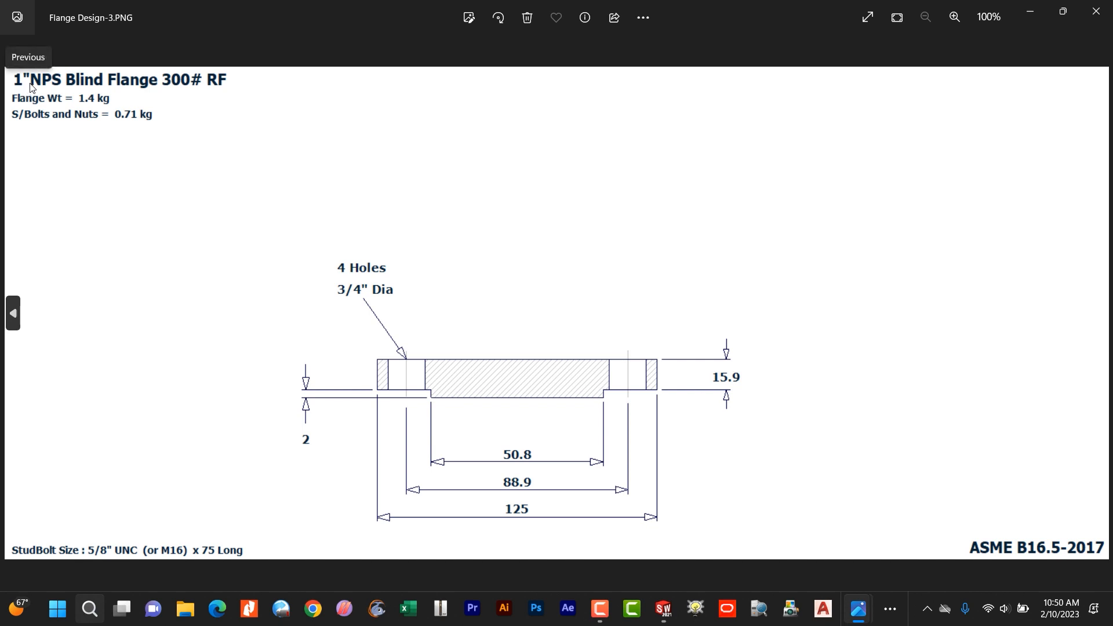
mouse_move(54, 108)
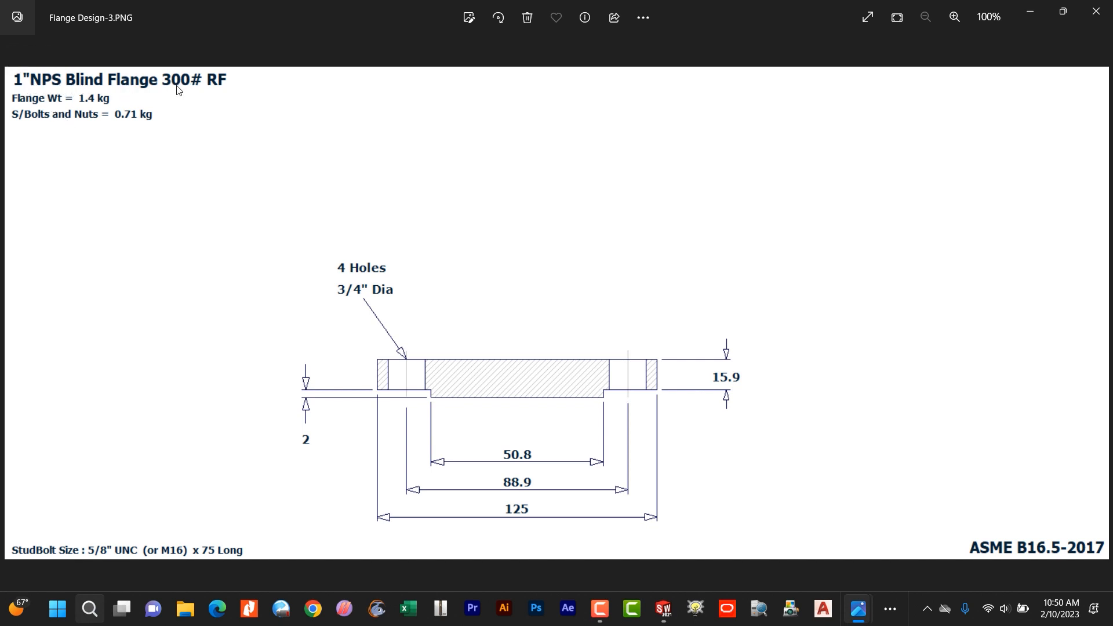
mouse_move(226, 93)
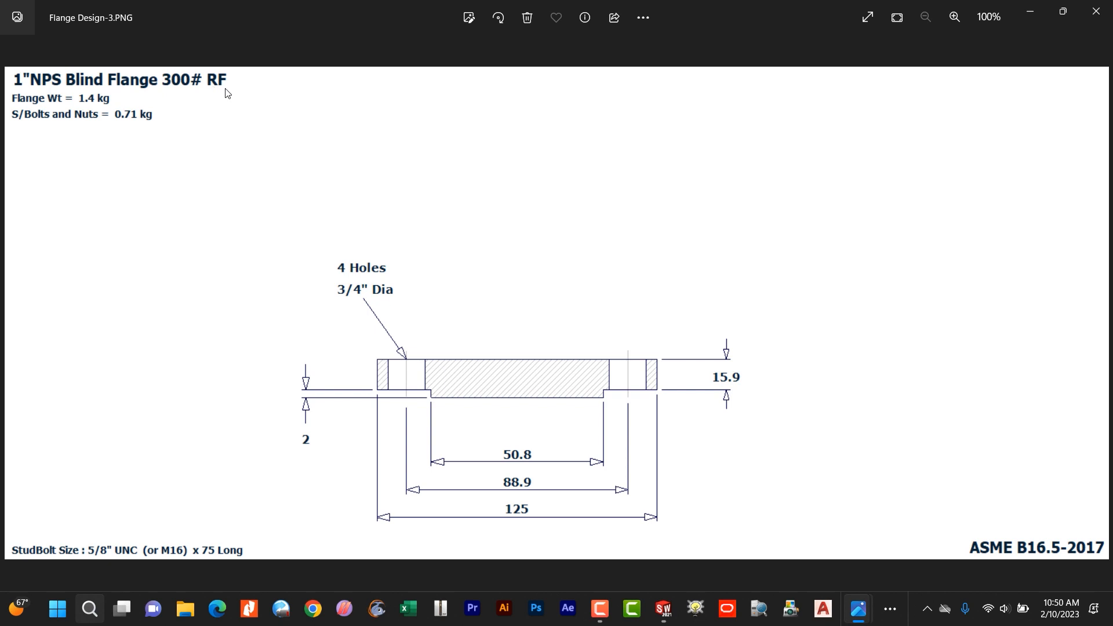
mouse_move(977, 556)
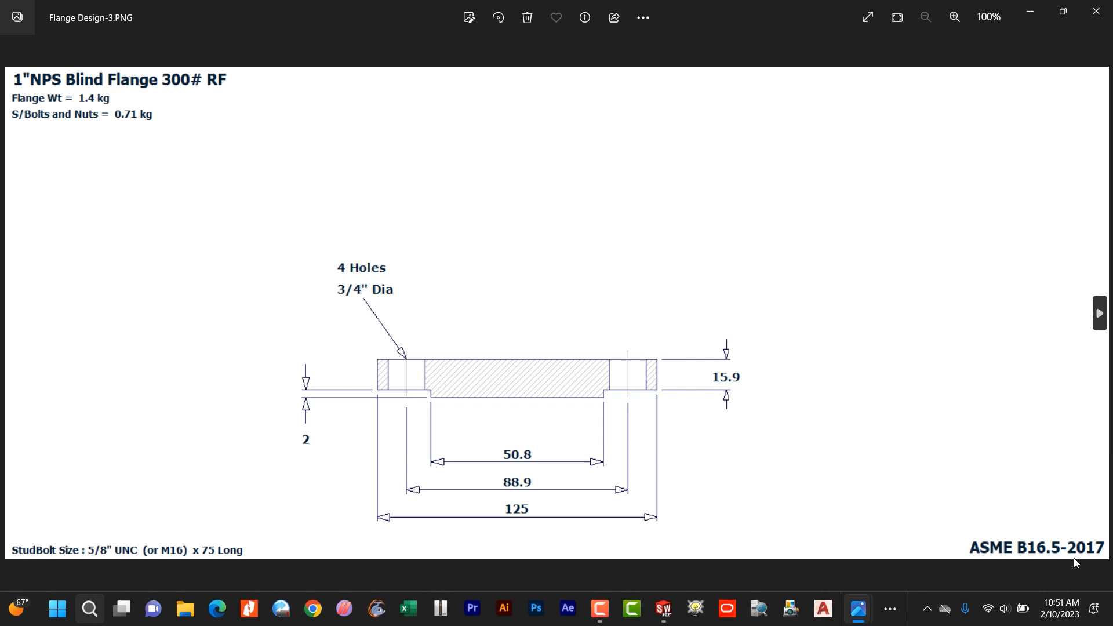
mouse_move(519, 353)
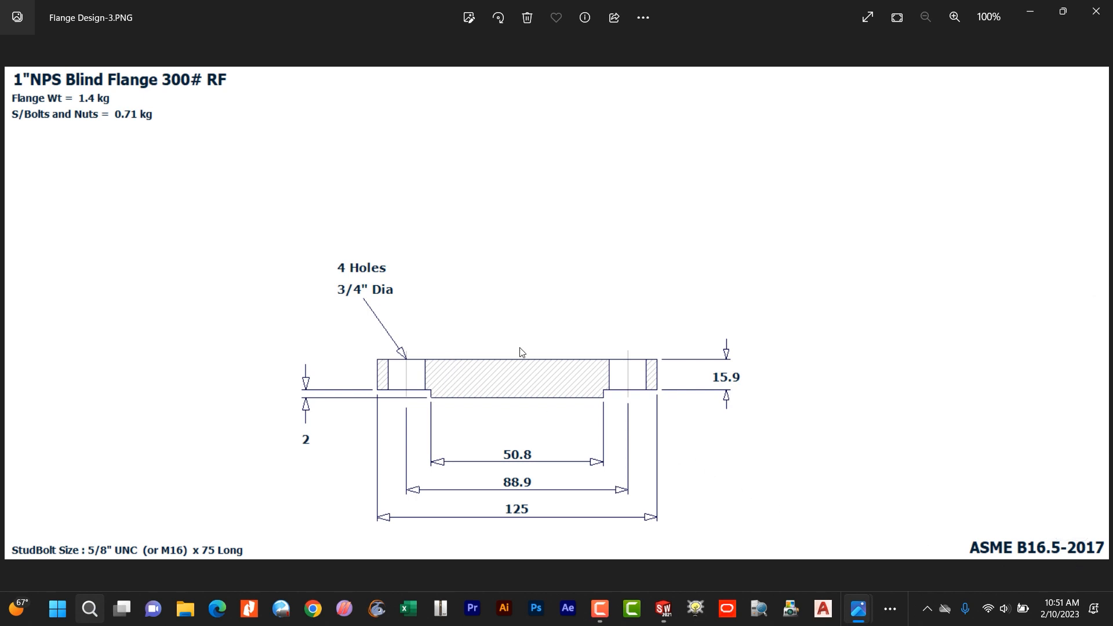
mouse_move(349, 421)
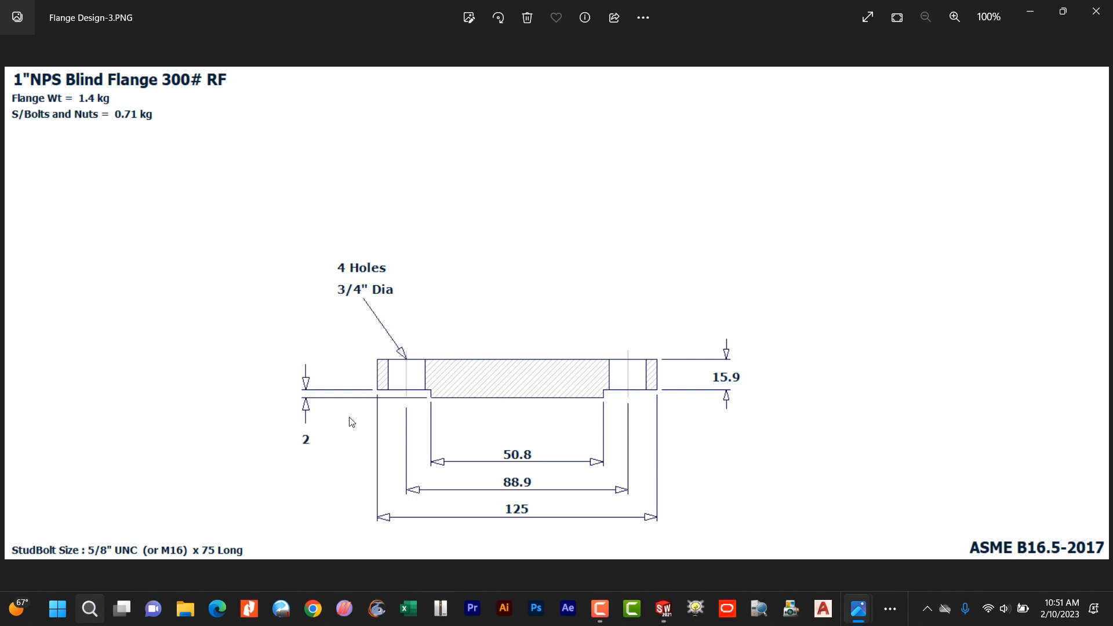
mouse_move(547, 379)
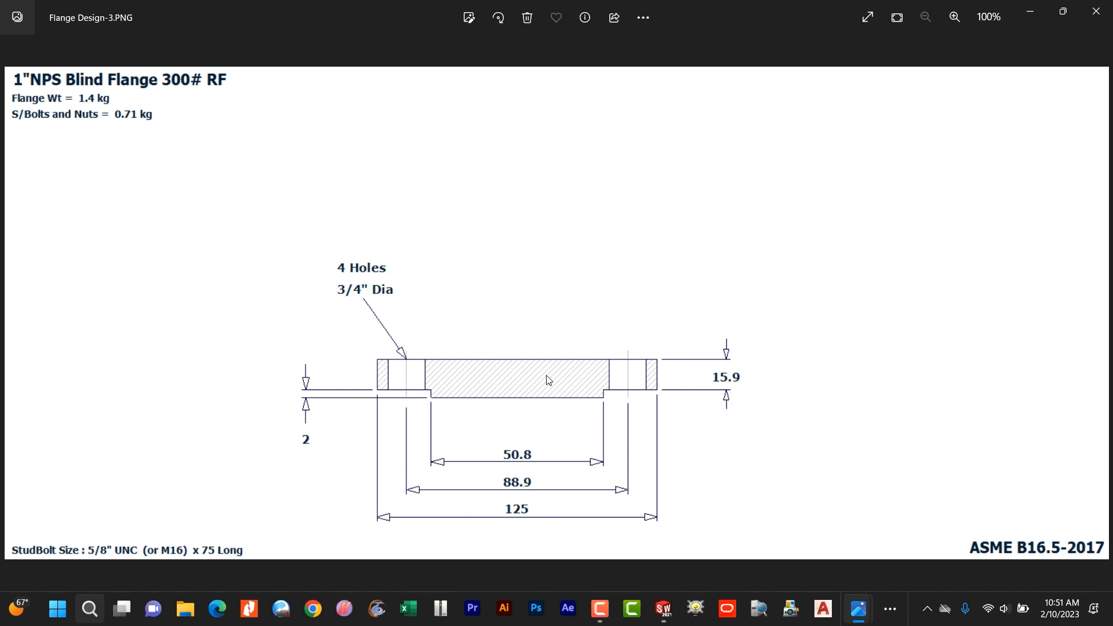
mouse_move(557, 349)
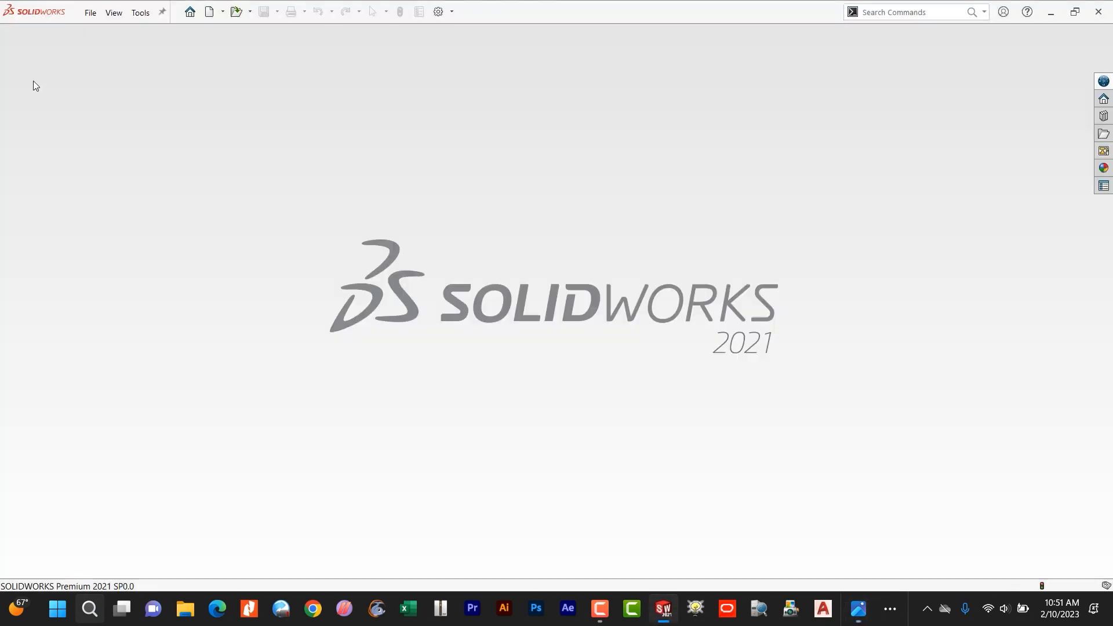
Create a new part and begin Sketch1 on the Front Plane with the Line tool
left_click(207, 12)
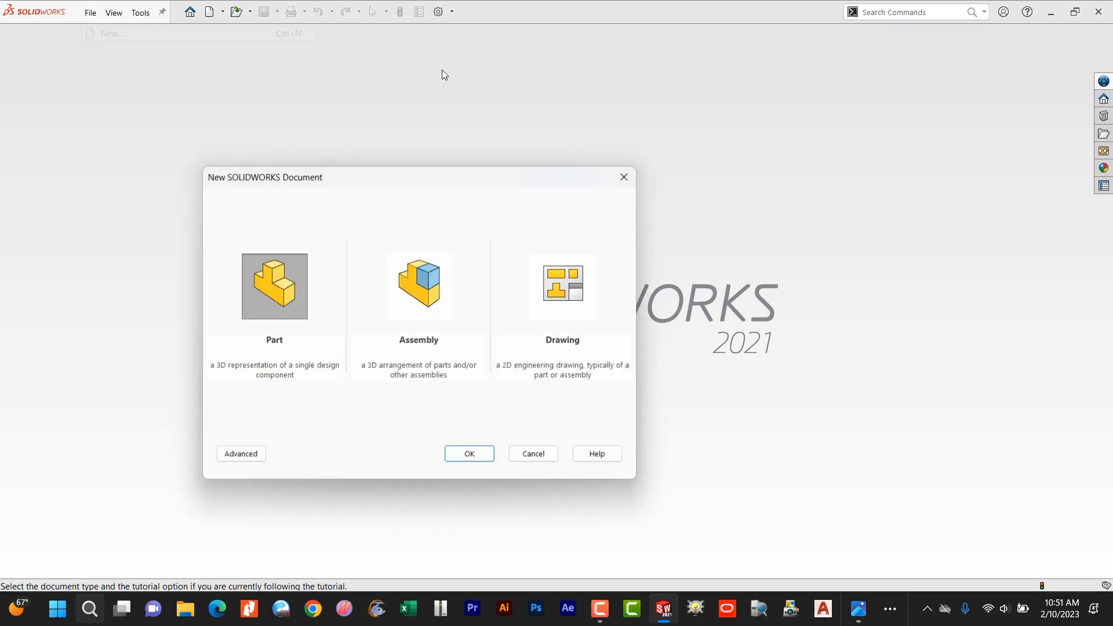
left_click(468, 453)
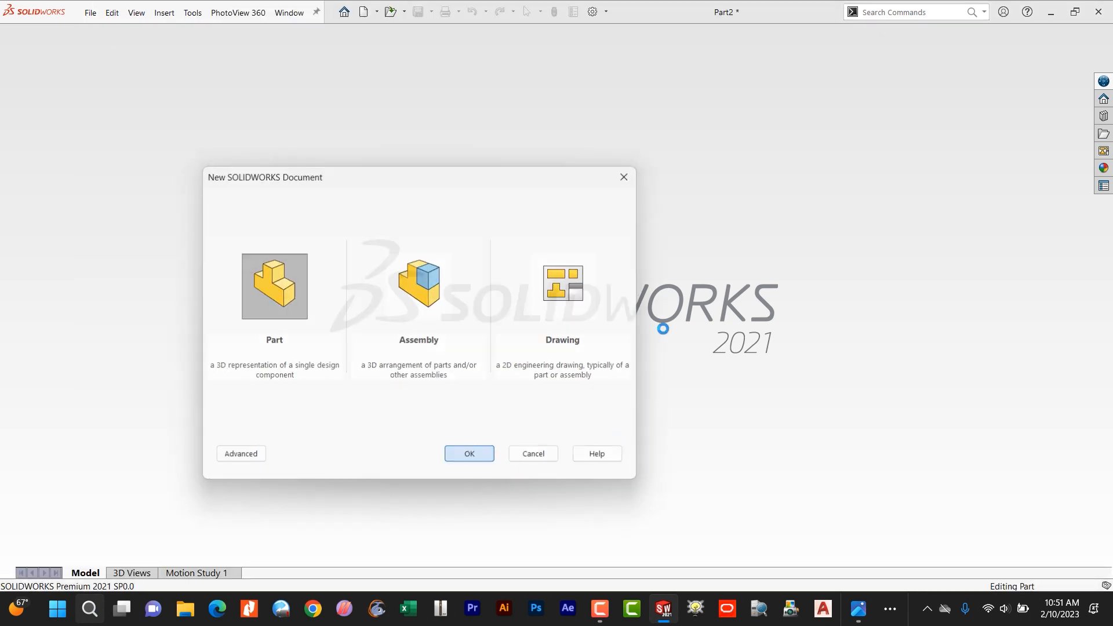
left_click(468, 454)
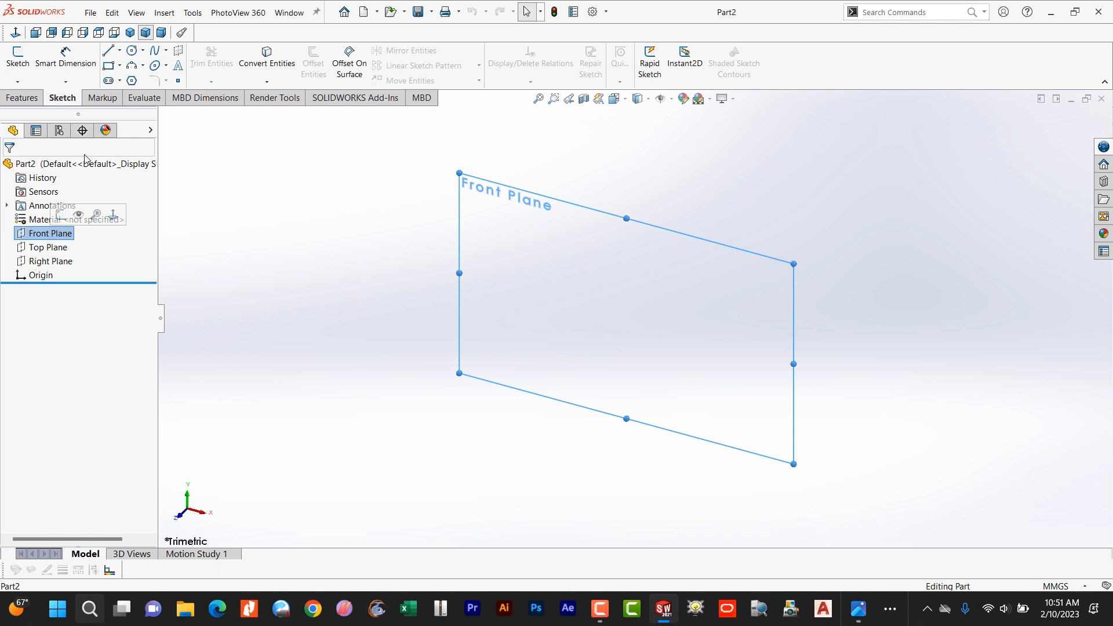
left_click(17, 57)
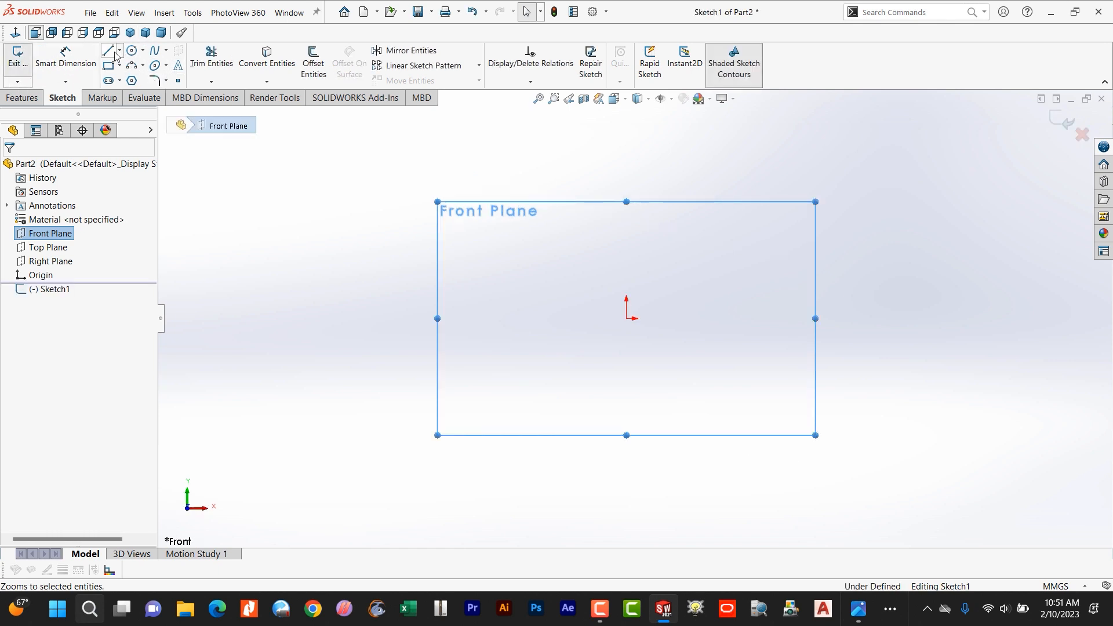
left_click(108, 51)
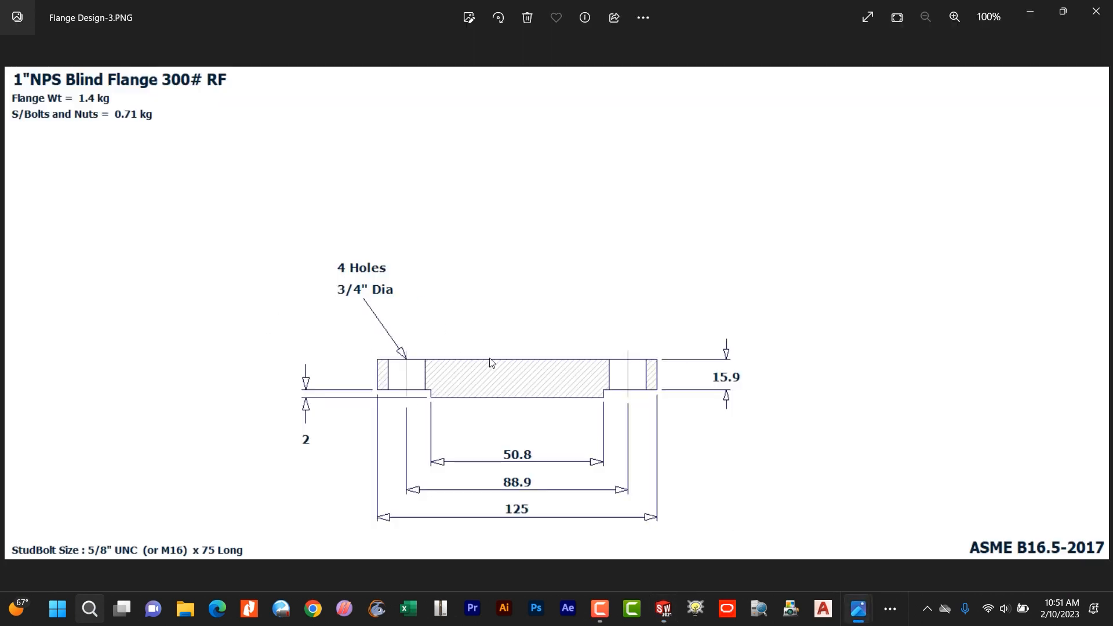
mouse_move(453, 407)
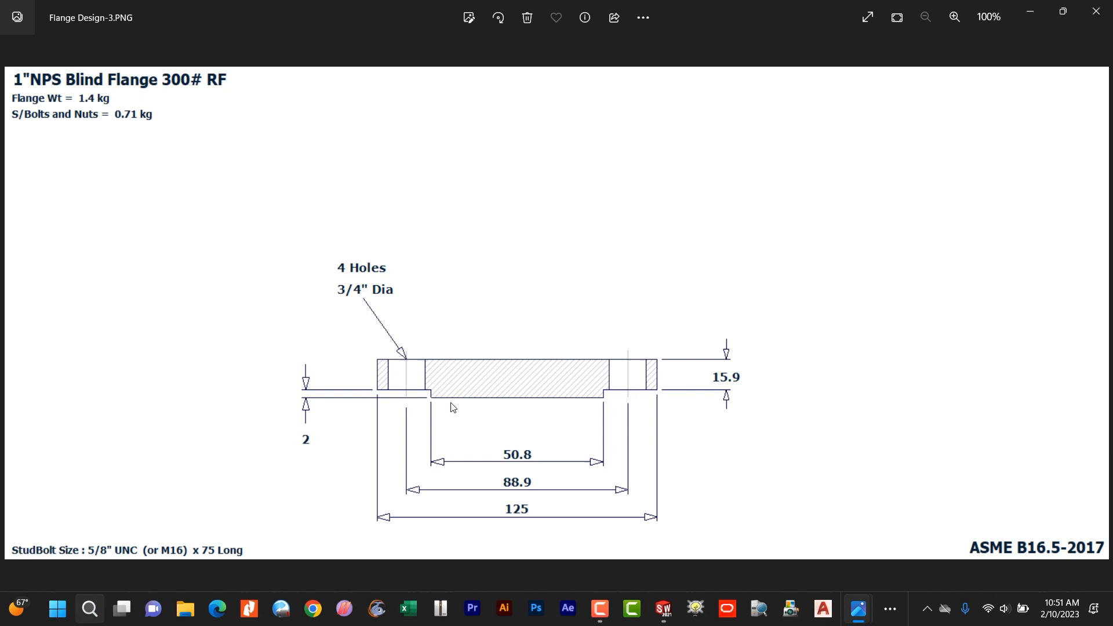
mouse_move(519, 378)
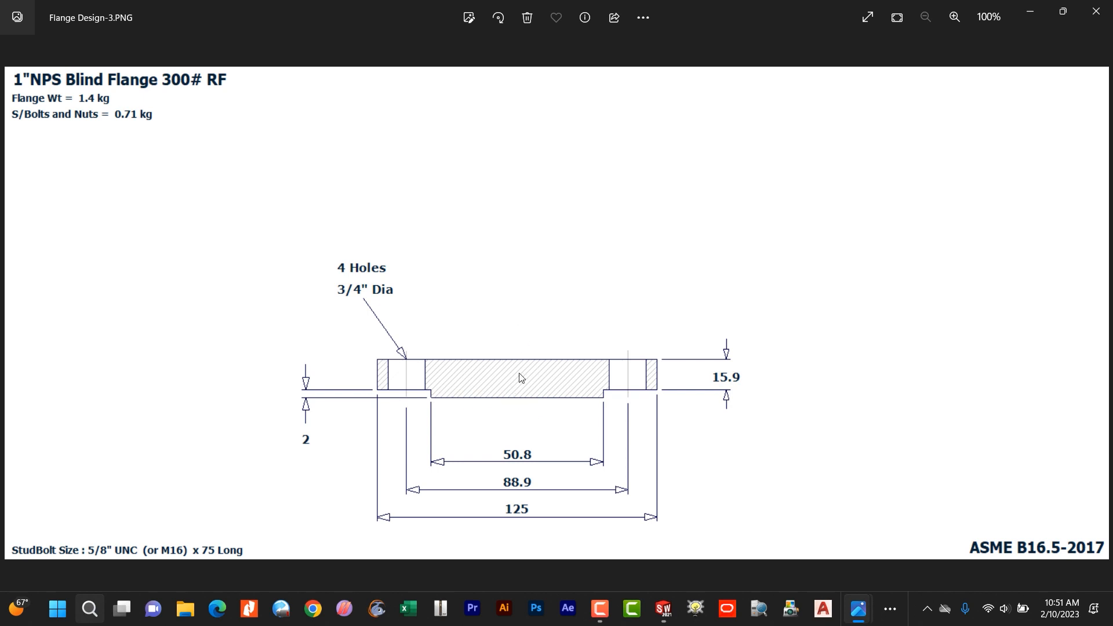
mouse_move(504, 277)
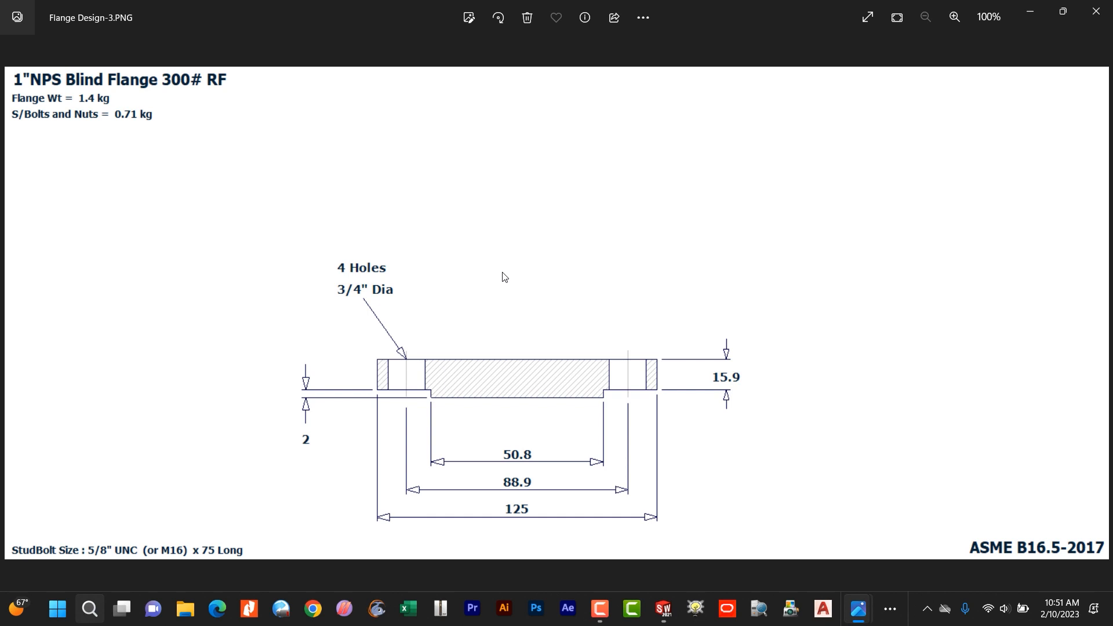
mouse_move(536, 262)
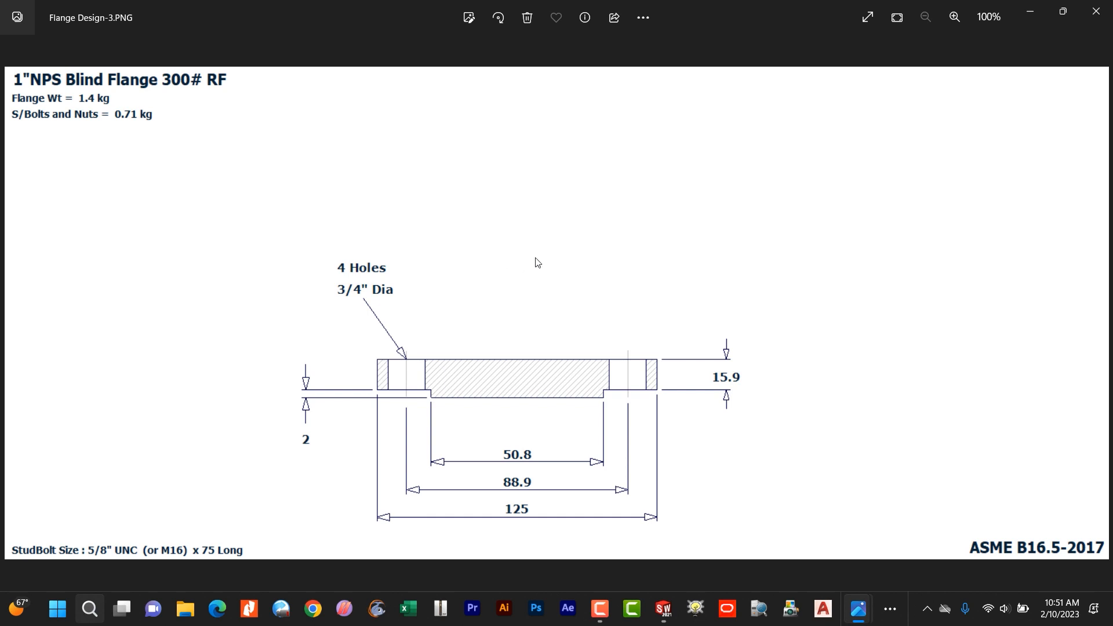
Return to the SOLIDWORKS window to sketch the stepped flange half-profile
left_click(661, 608)
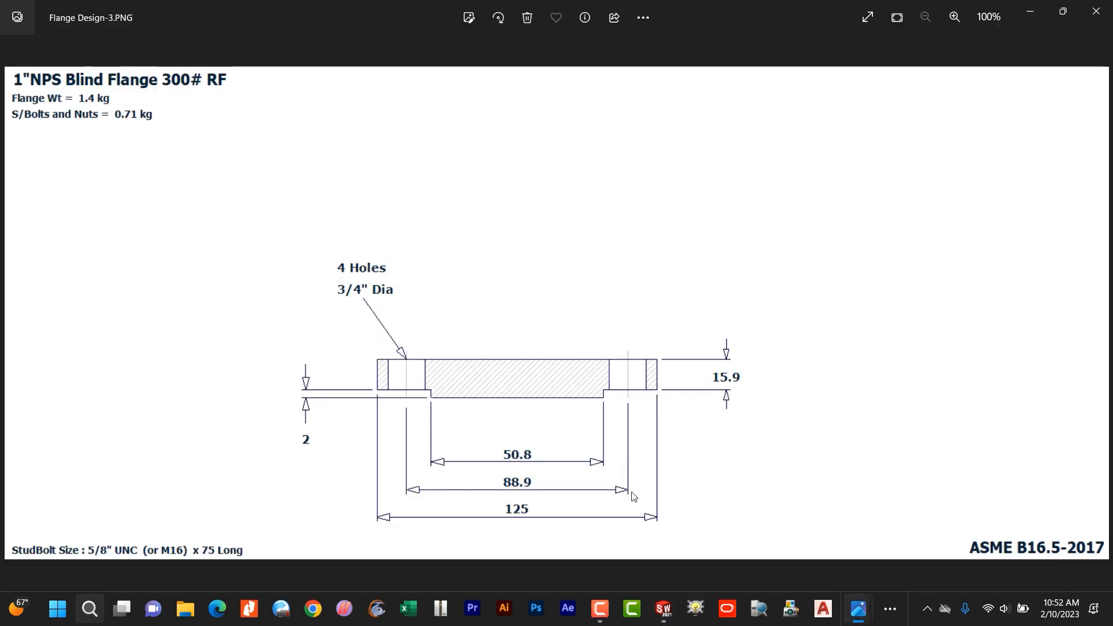
mouse_move(802, 578)
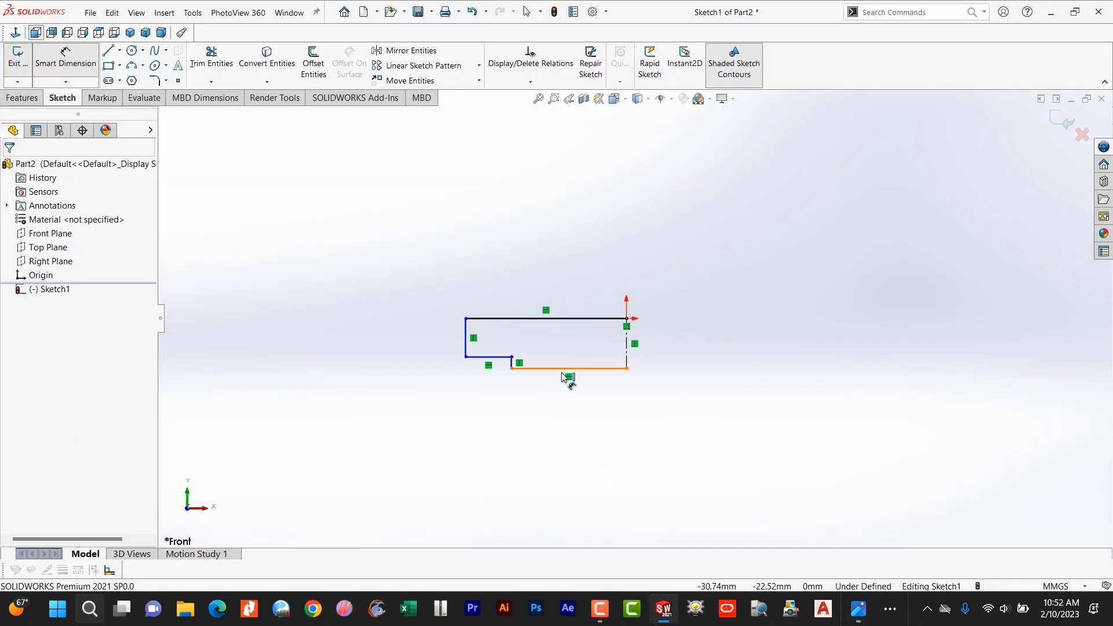
Dimension the half-profile's bottom edge, giving it 25.40 mm
left_click(568, 365)
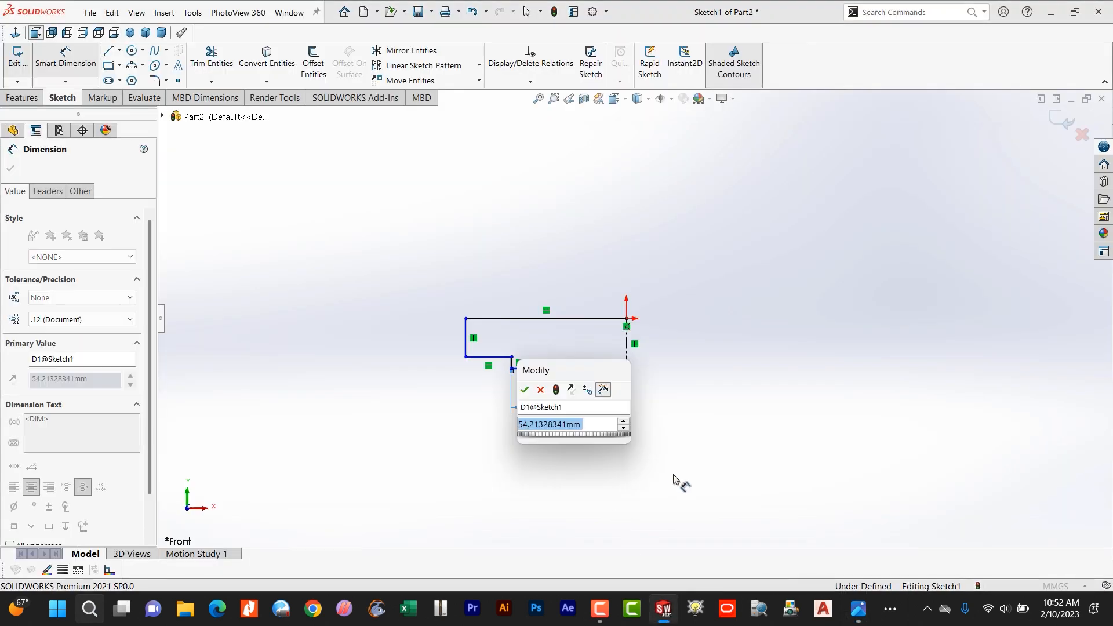
type("50.80")
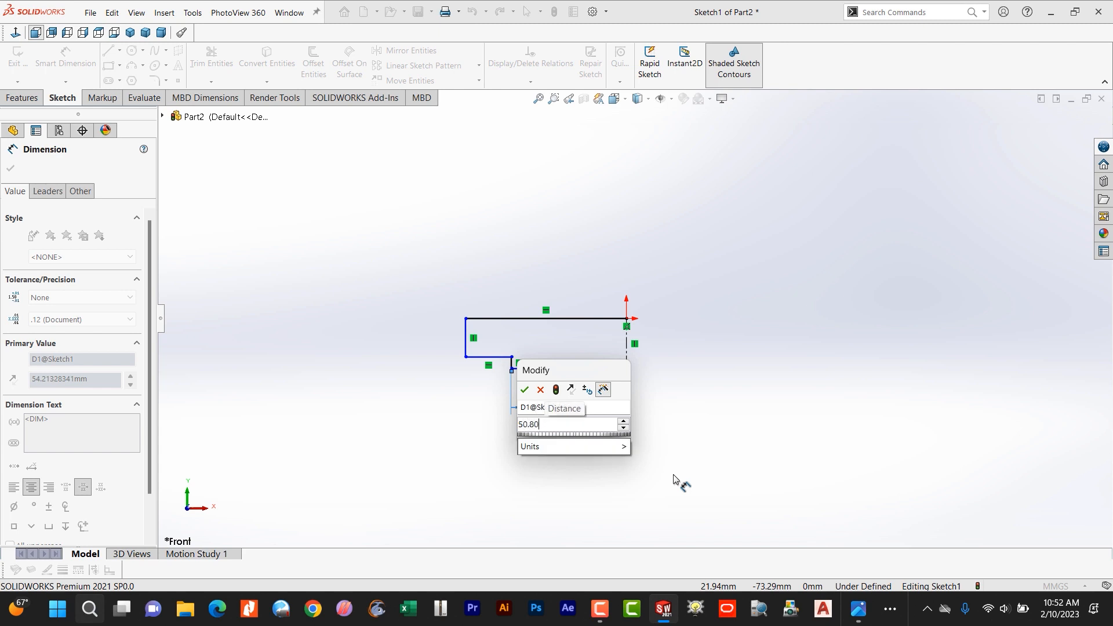
left_click(525, 390)
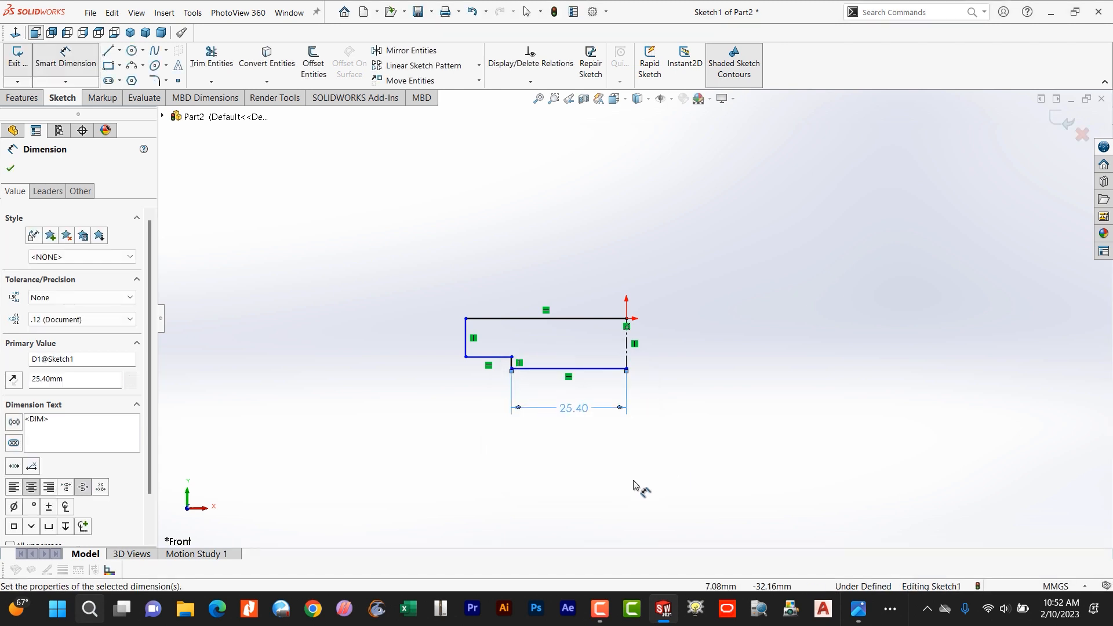
mouse_move(871, 608)
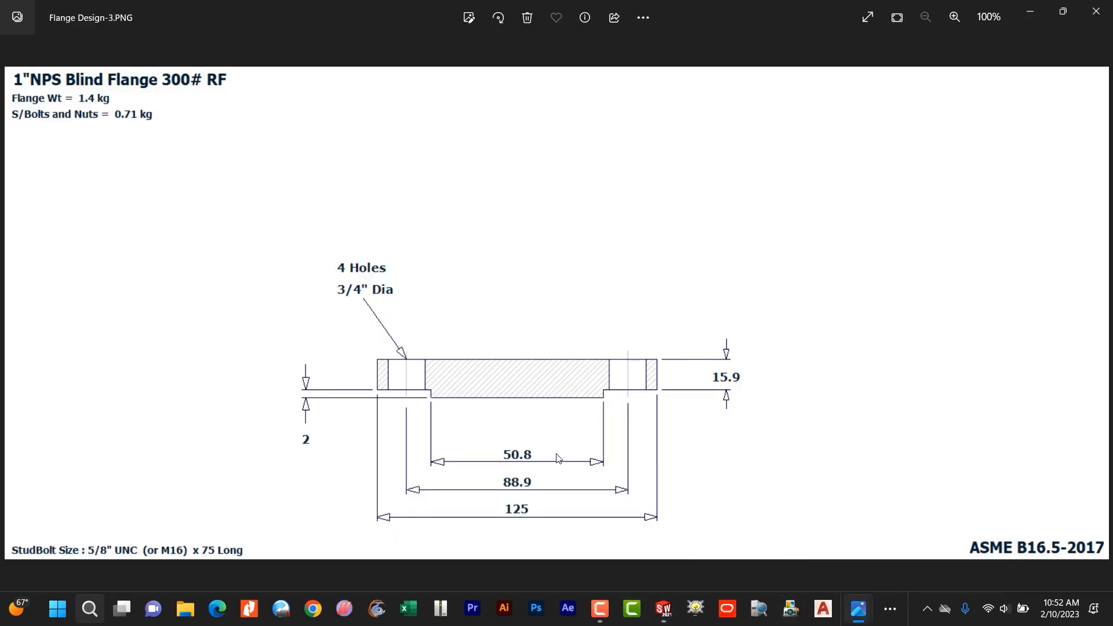
mouse_move(477, 458)
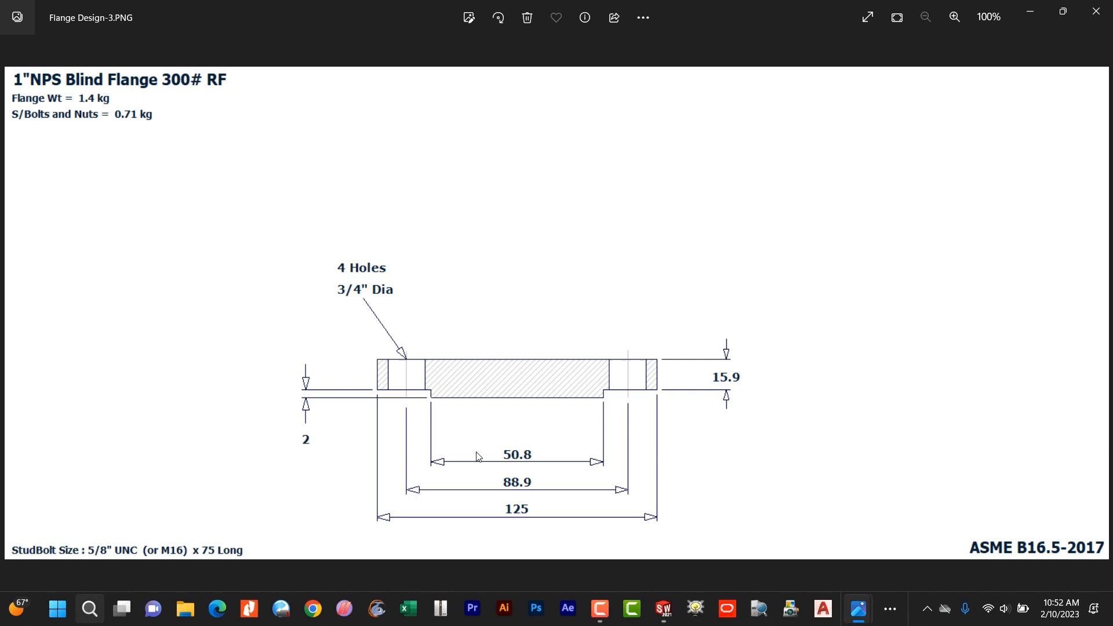
mouse_move(623, 526)
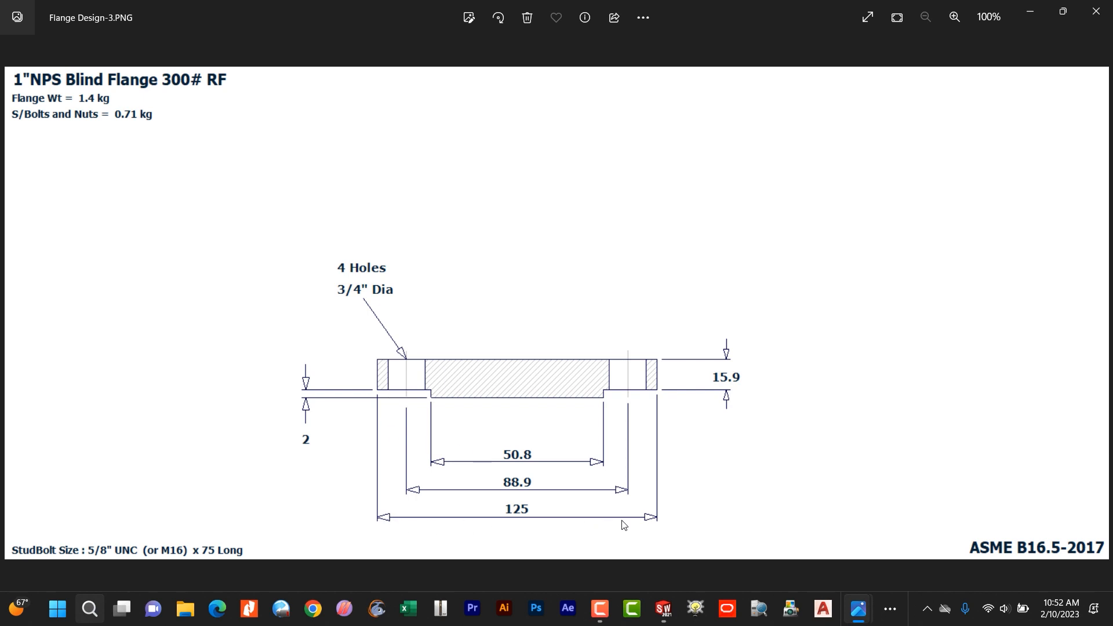
mouse_move(764, 573)
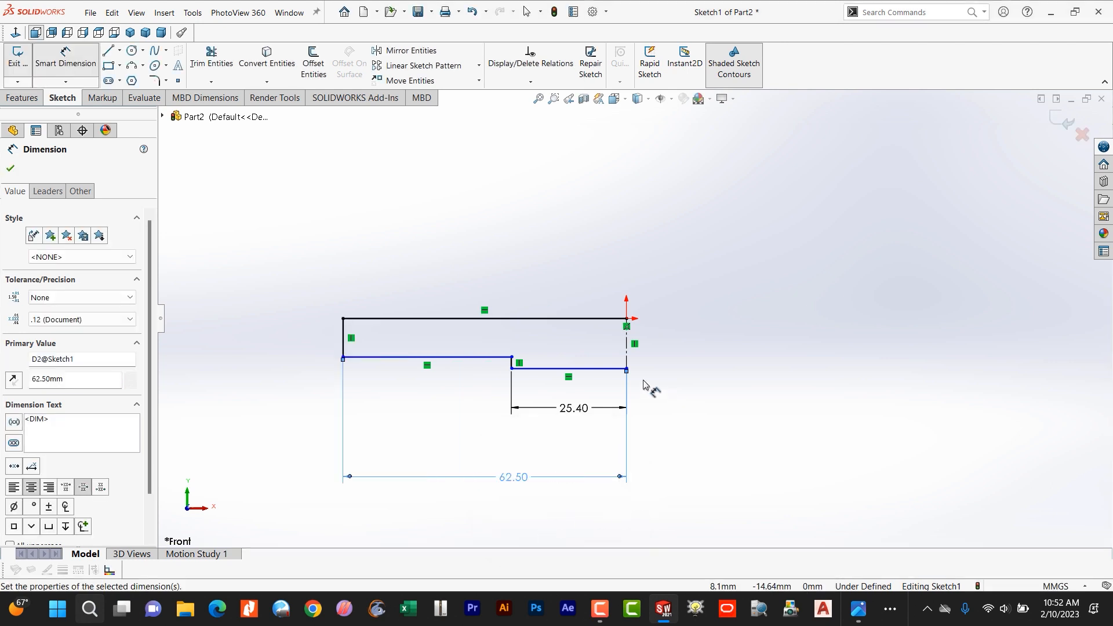
mouse_move(323, 348)
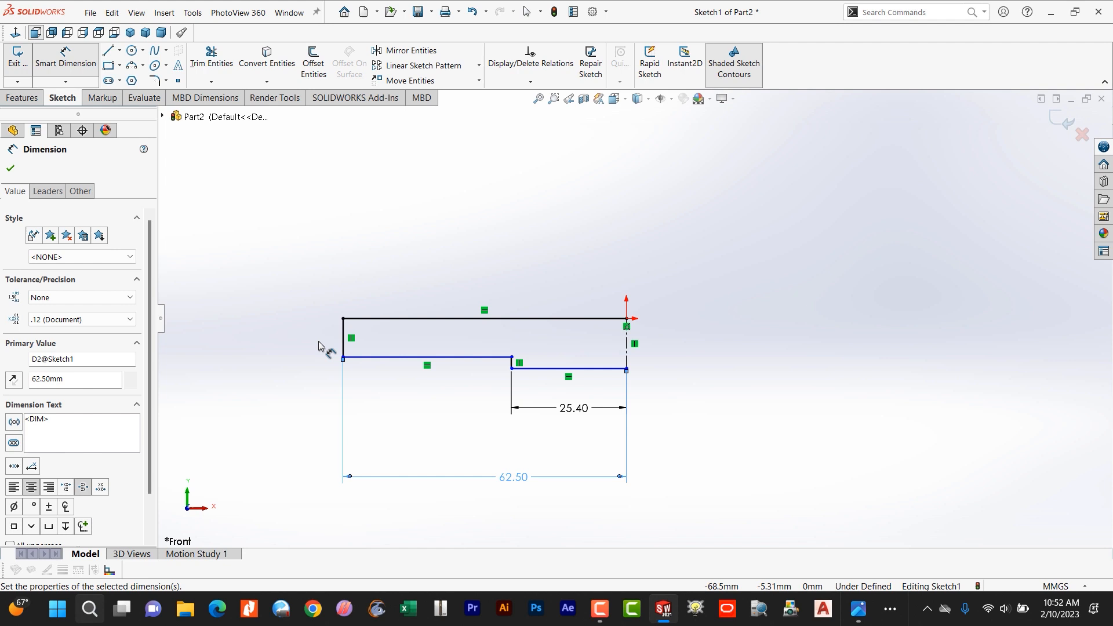
mouse_move(857, 608)
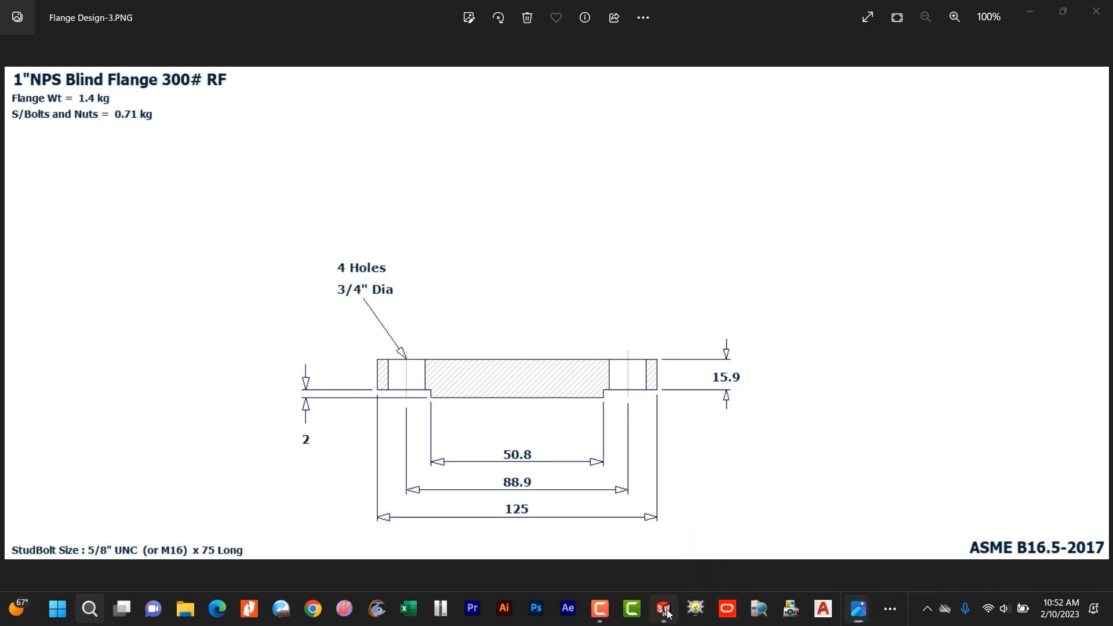
Set the vertical dimensions to a 2.00 mm raised-face step and 15.90 mm thickness
left_click(661, 608)
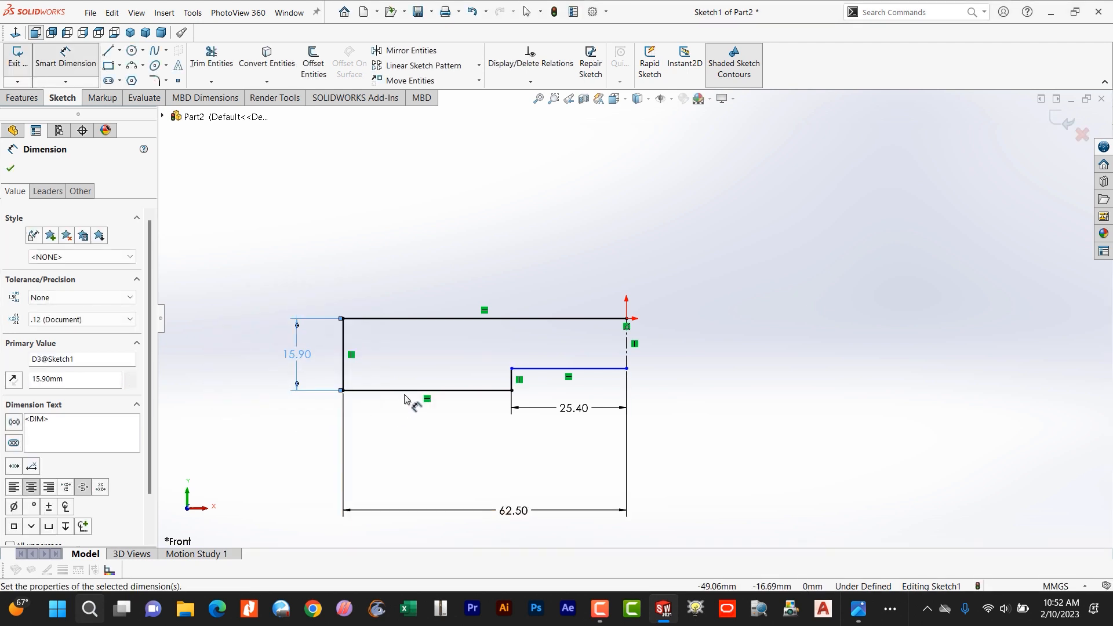
mouse_move(552, 390)
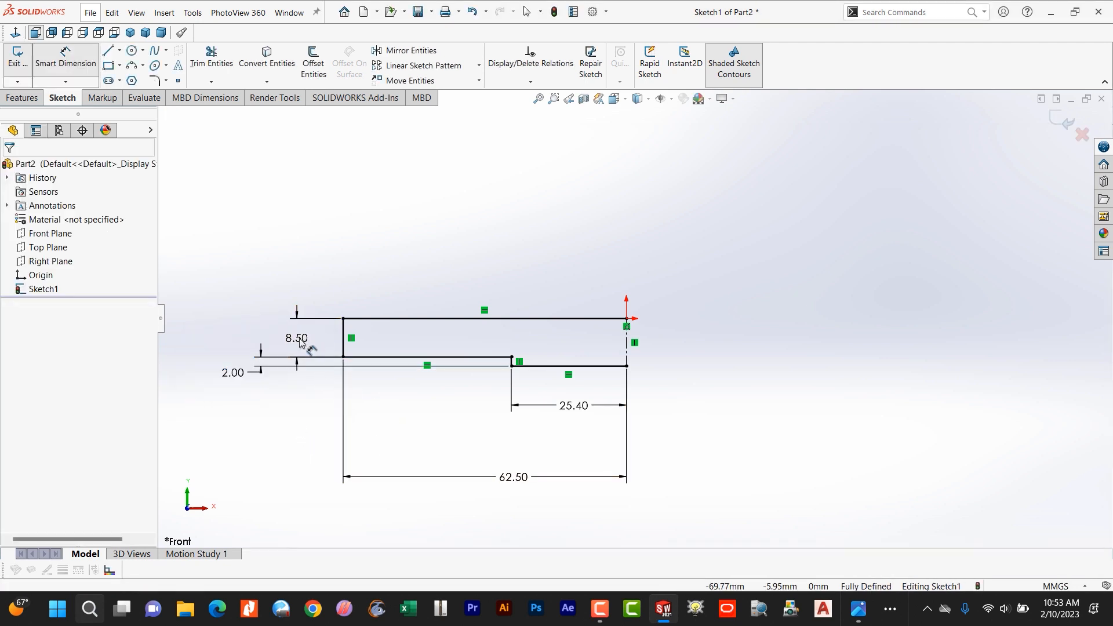
double_click(295, 337)
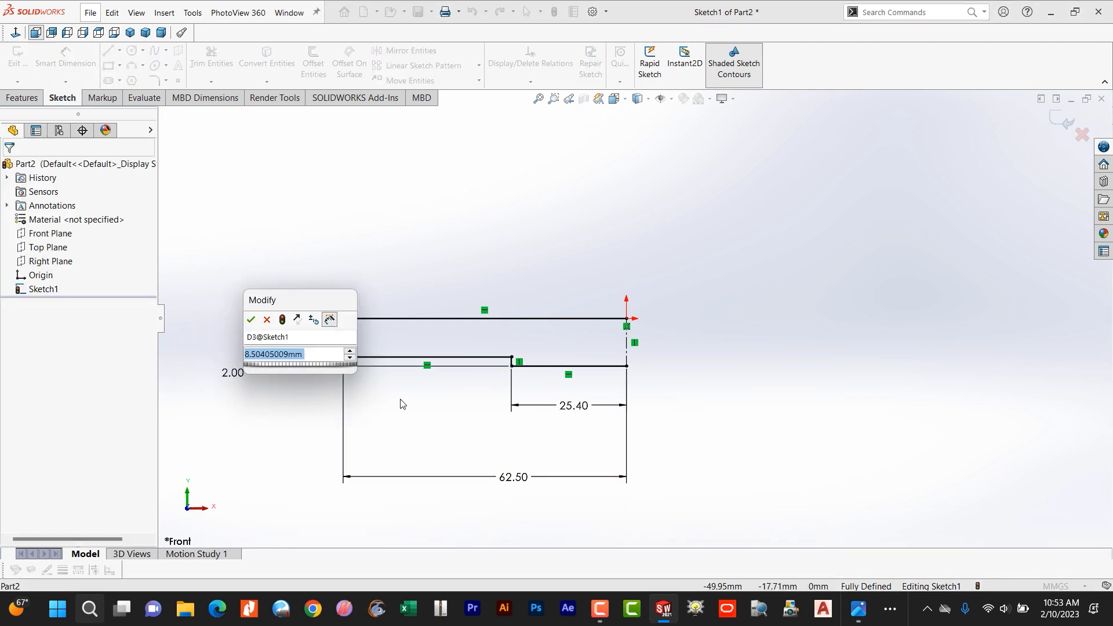
mouse_move(758, 572)
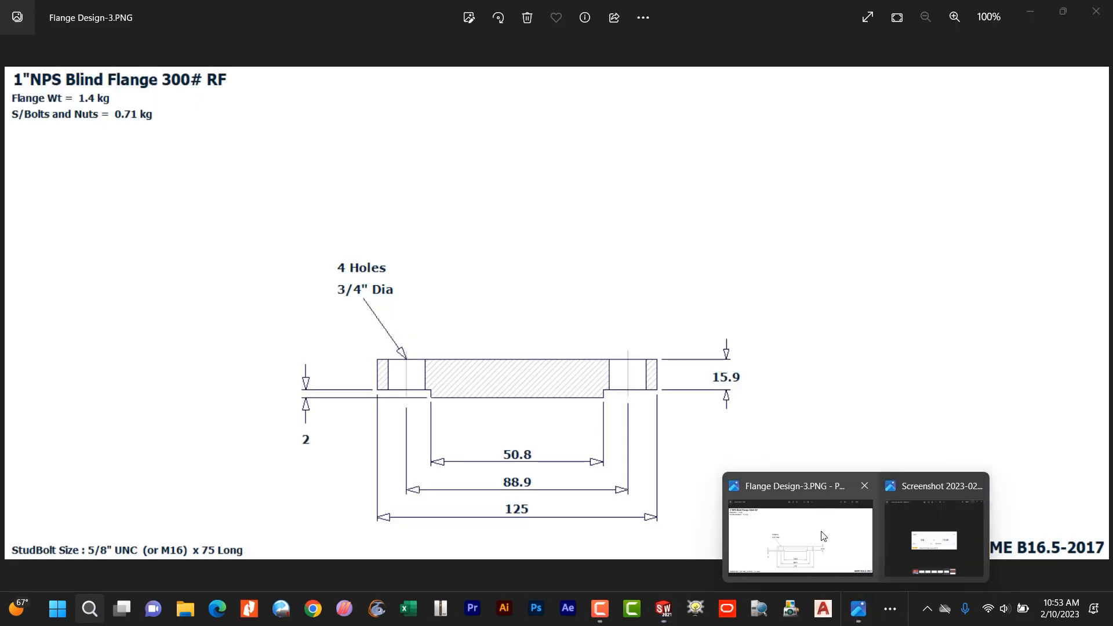
left_click(662, 608)
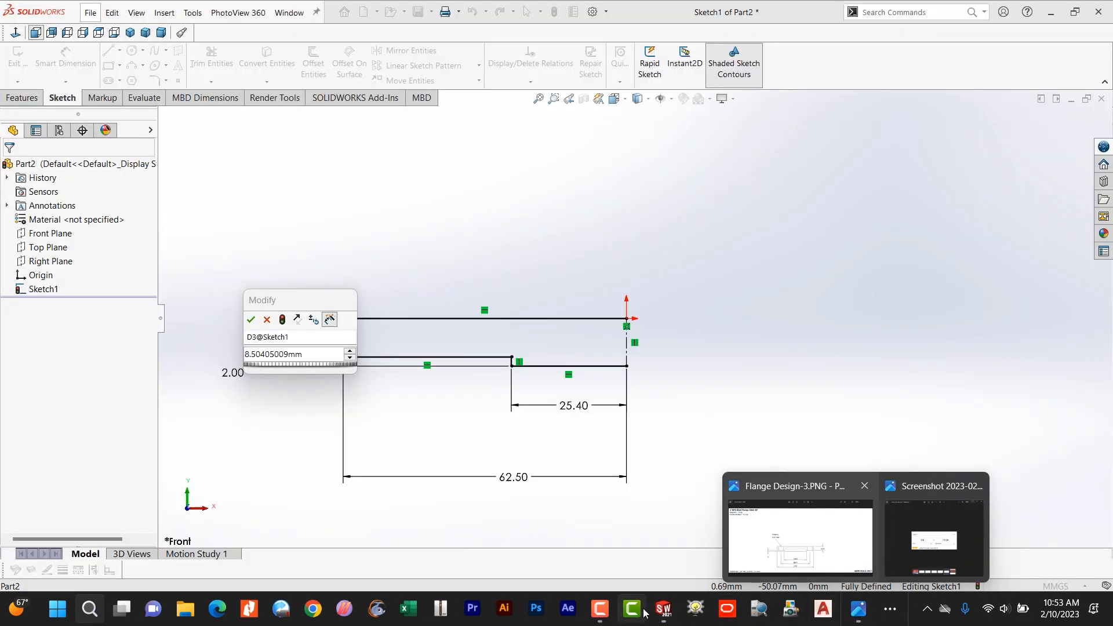
triple_click(273, 354)
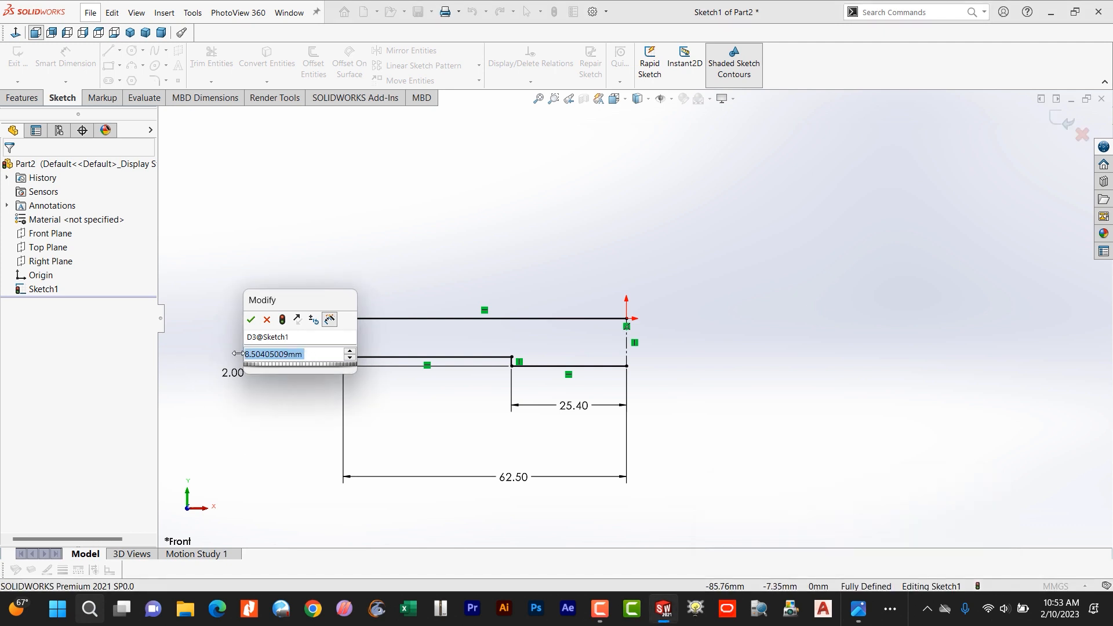
left_click(250, 319)
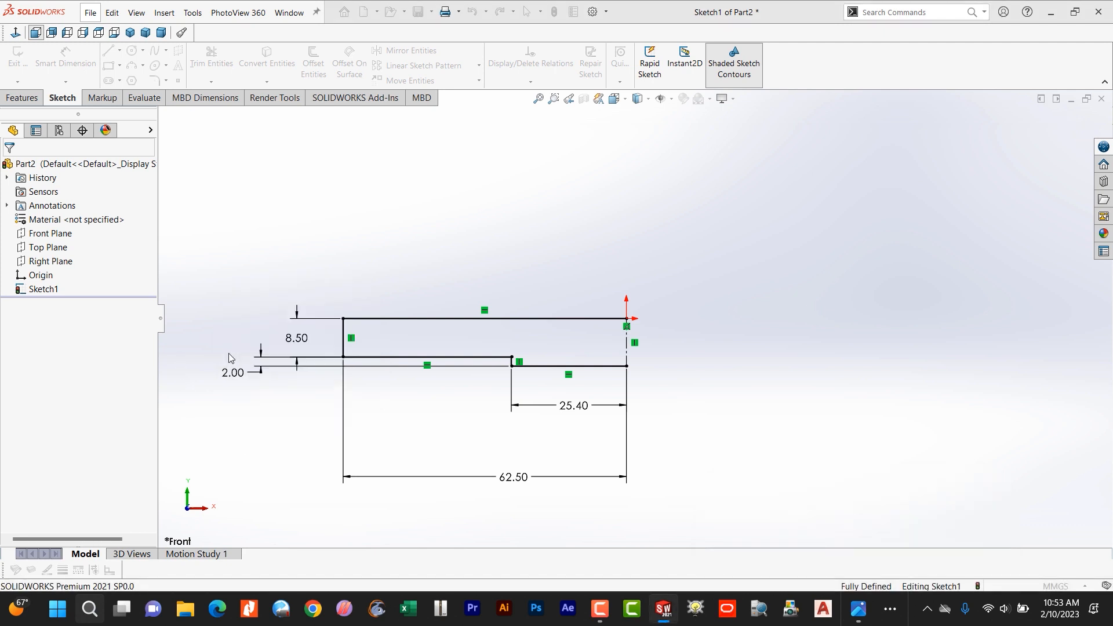
double_click(295, 338)
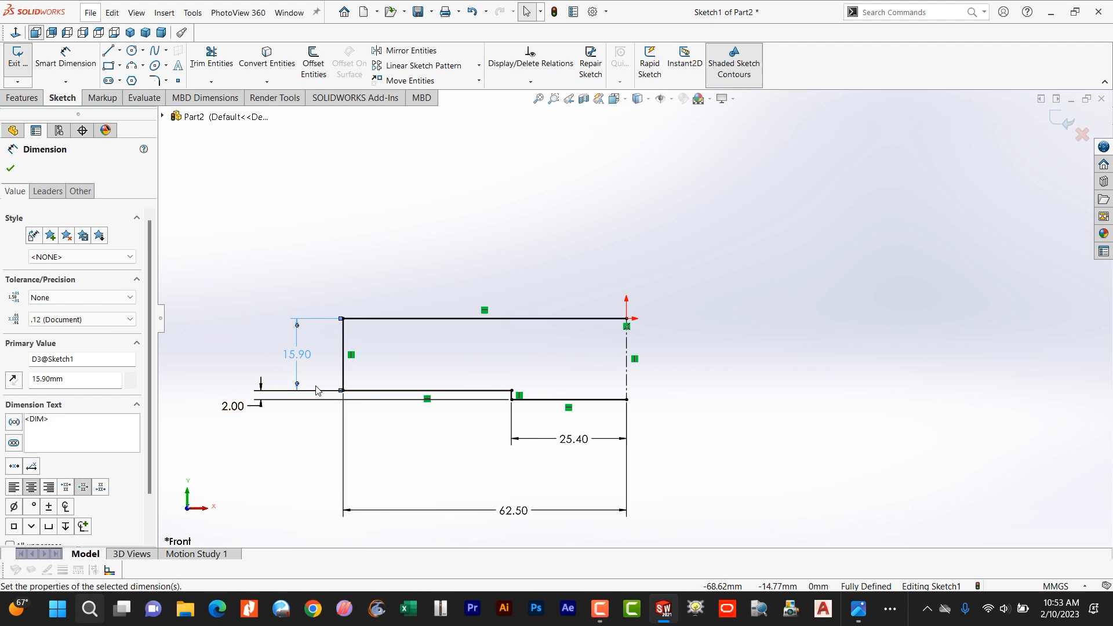
mouse_move(390, 315)
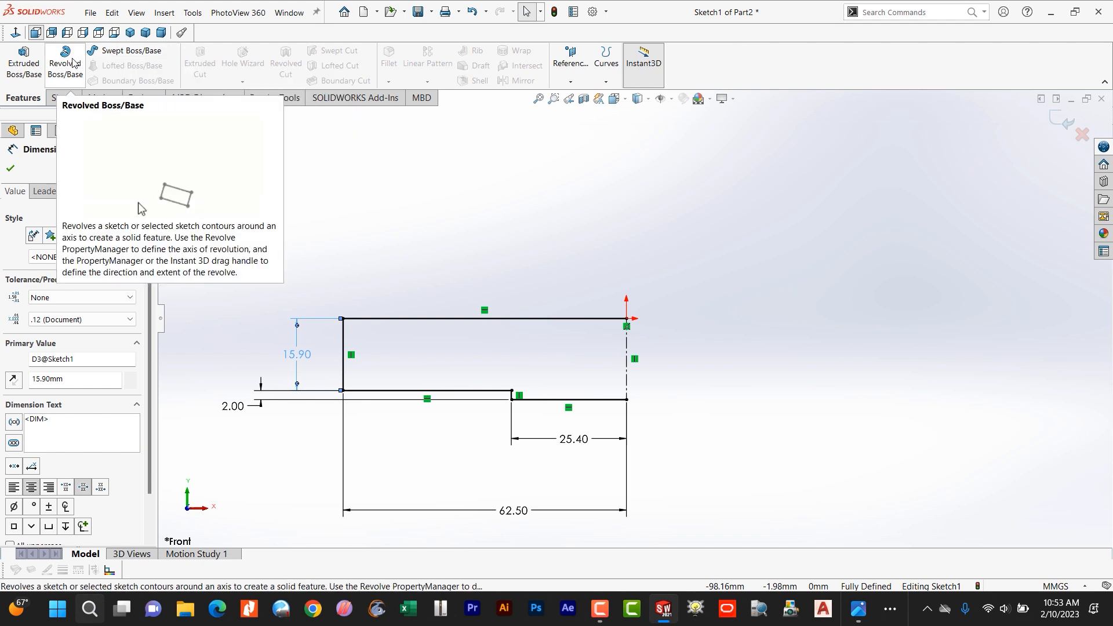
Revolve the closed half-profile 360° about its axis to create Revolve1
left_click(63, 63)
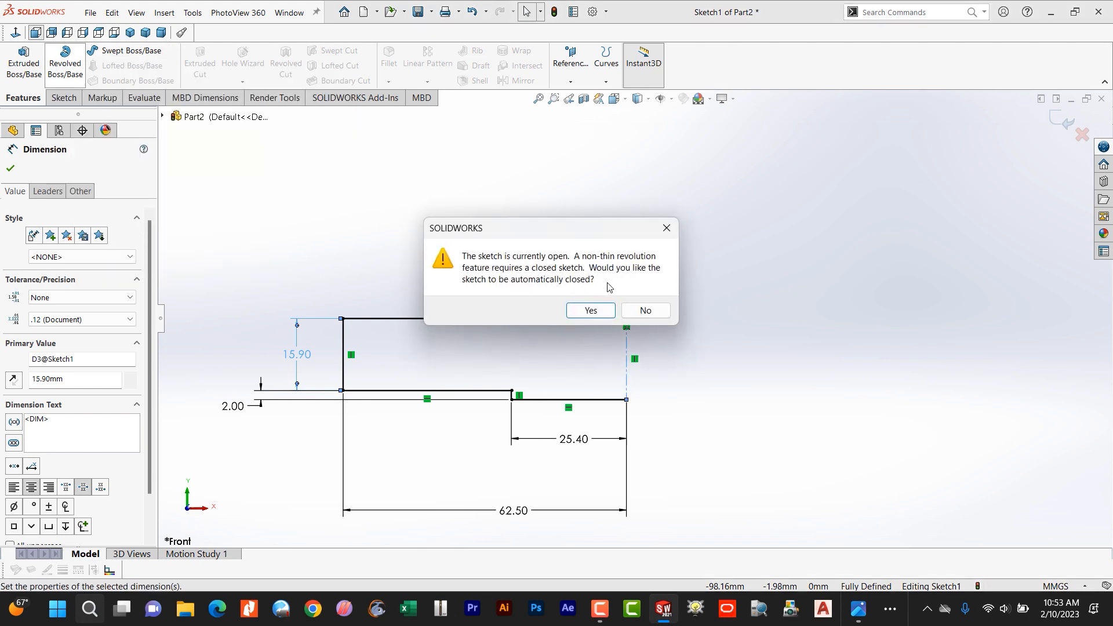
left_click(589, 310)
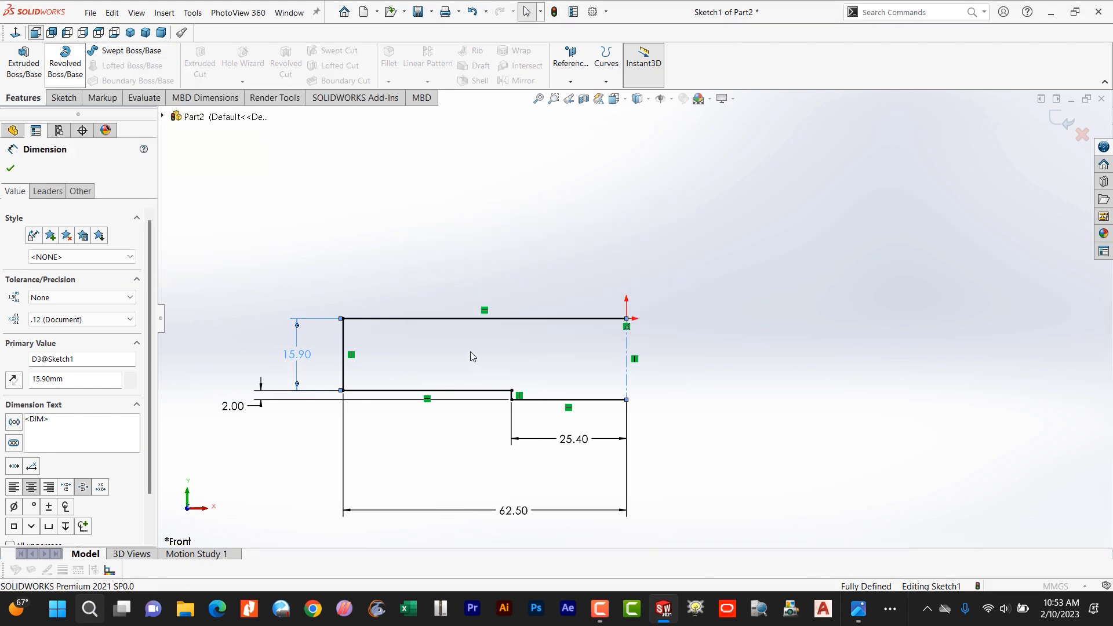
left_click(64, 62)
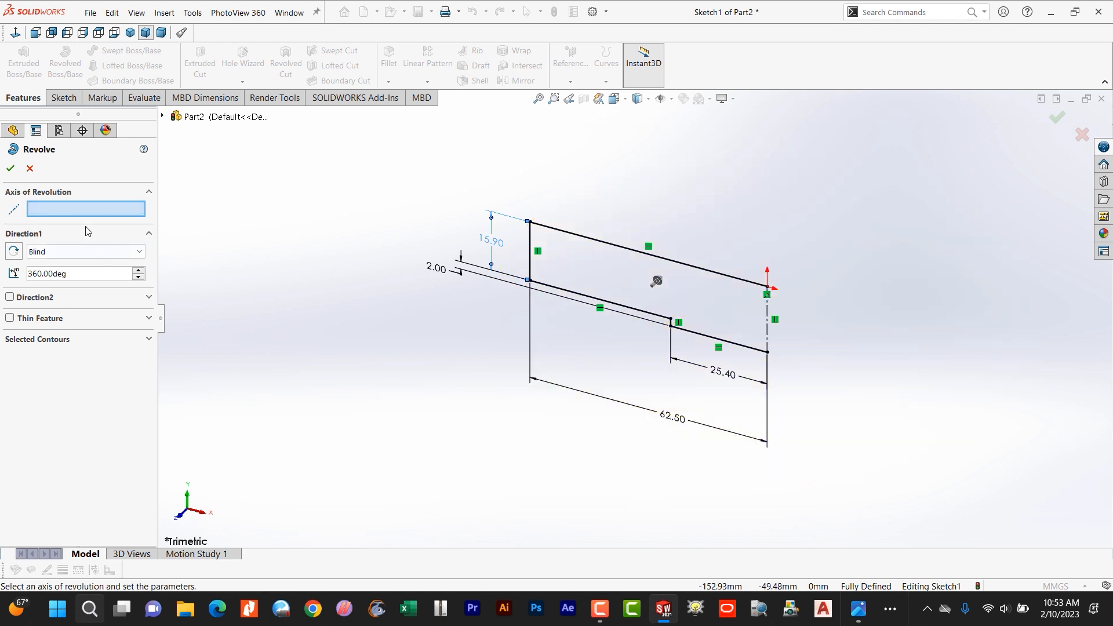
mouse_move(785, 313)
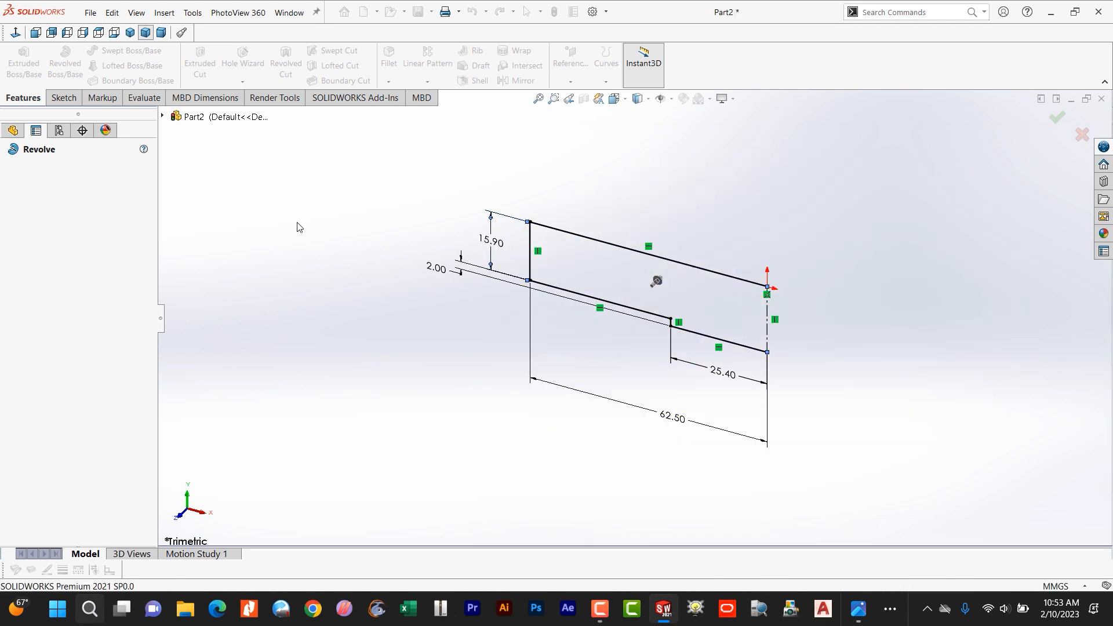
left_click(1057, 117)
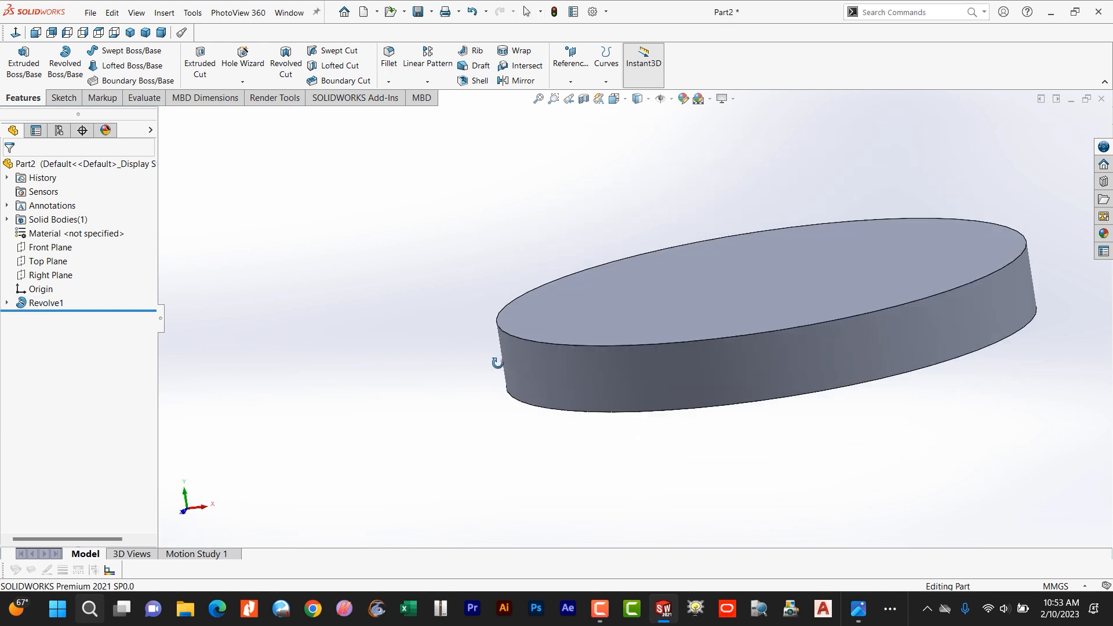
Start a sketch on the disc's top face and draw a centerline up from the origin
left_click(46, 303)
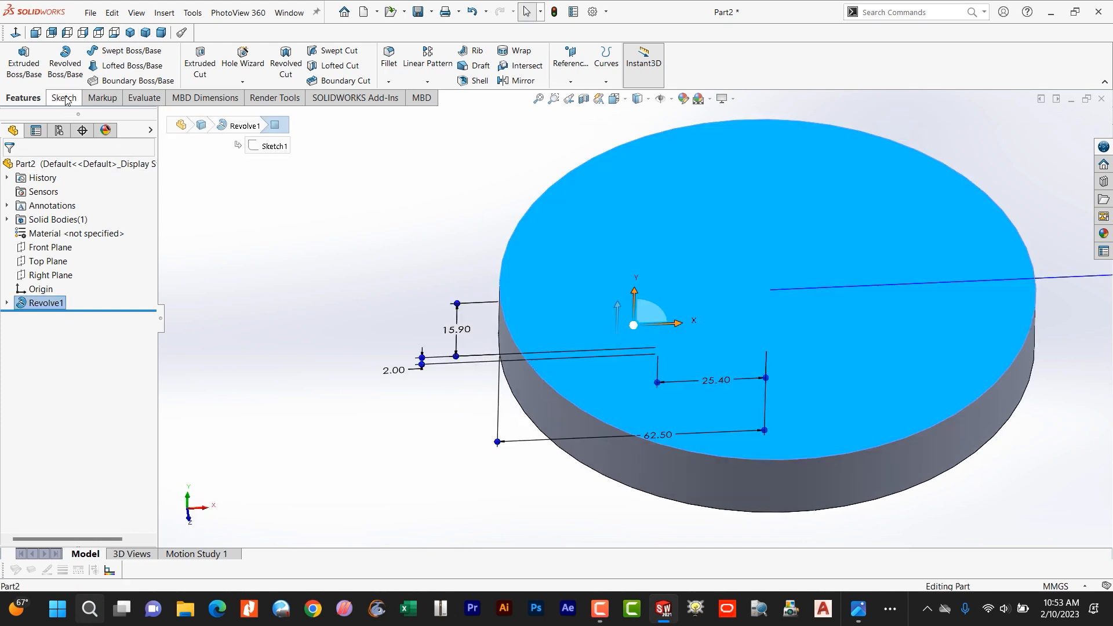
left_click(63, 98)
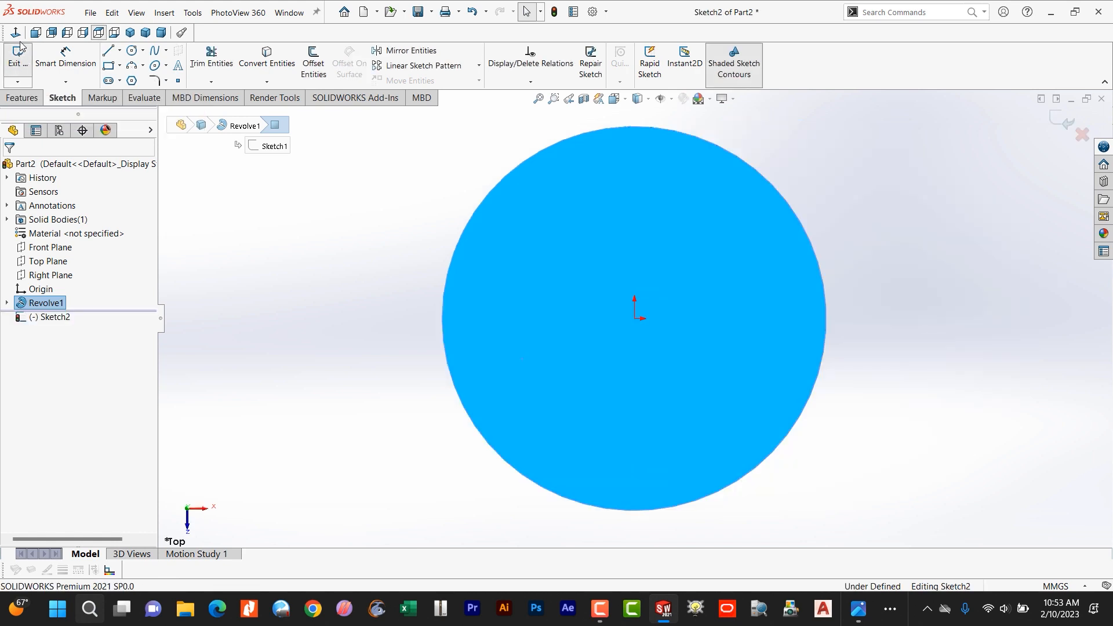
left_click(118, 50)
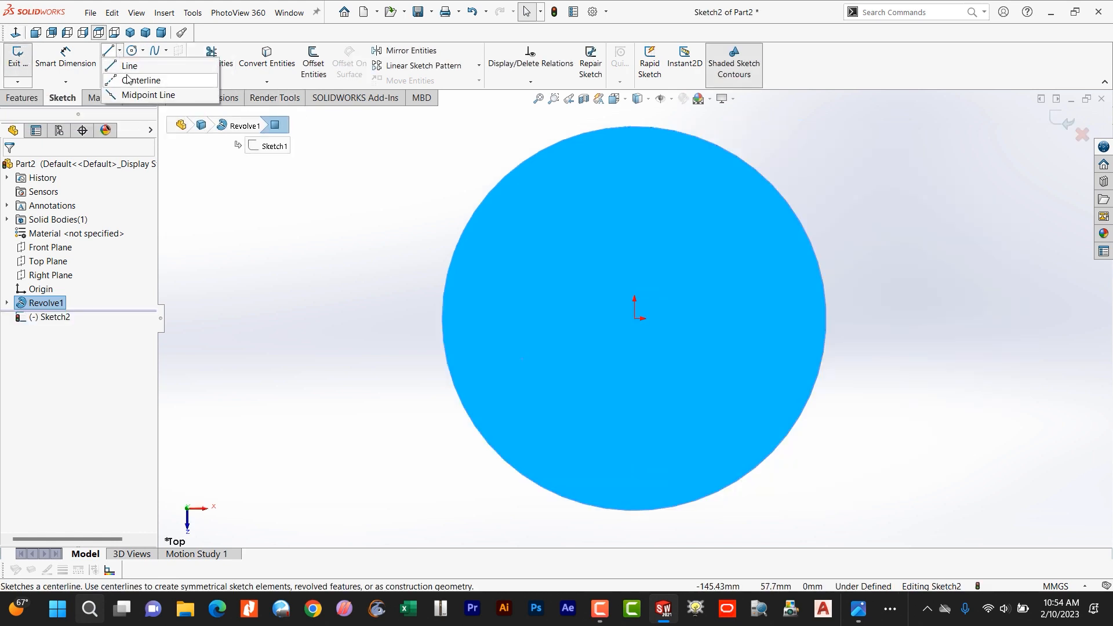
left_click(130, 65)
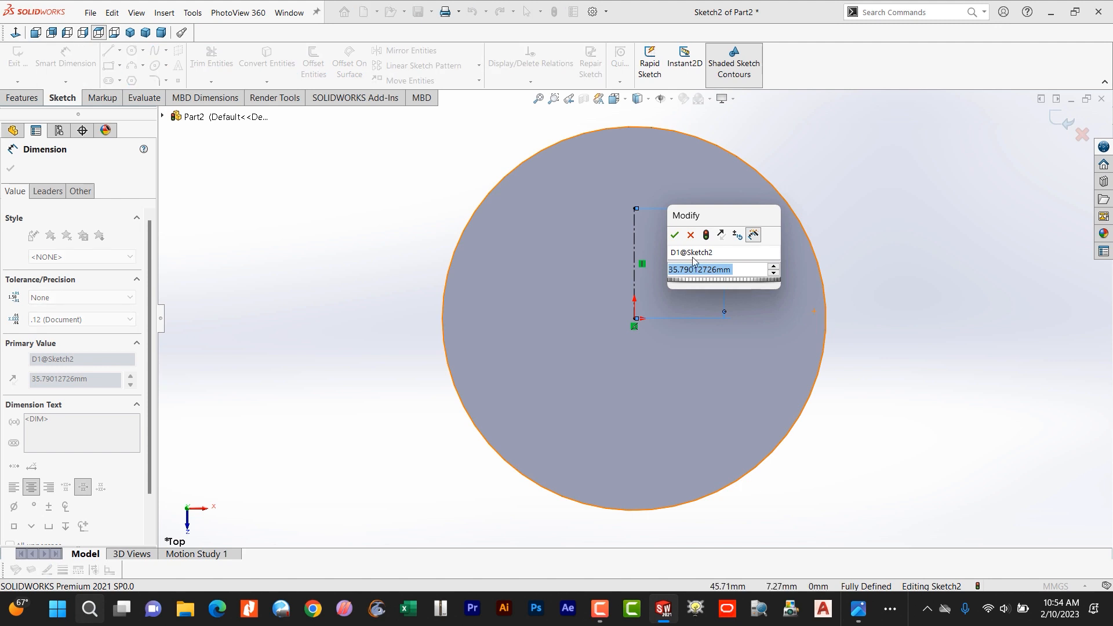
key("alt+tab")
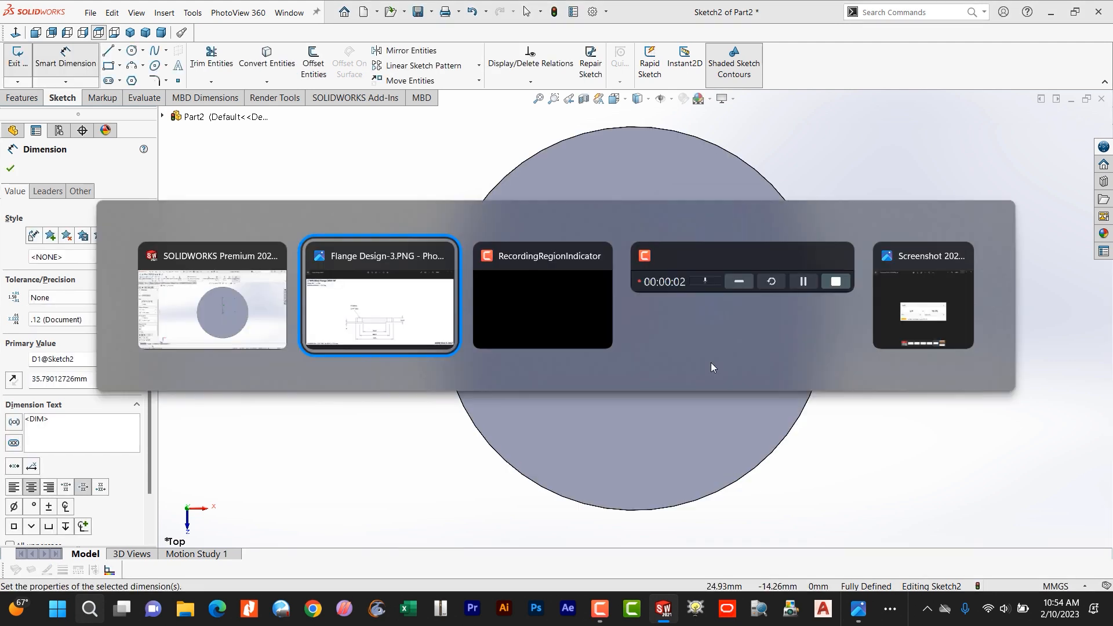
Check in Photos that the drawing's 3/4" bolt holes equal 19.05 mm
left_click(379, 296)
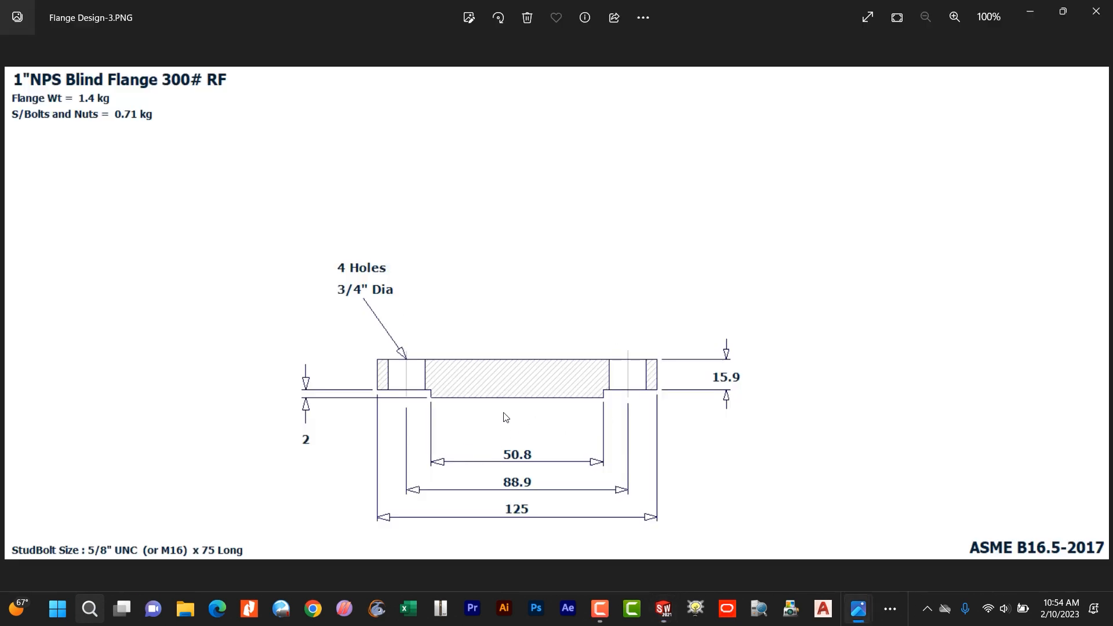
mouse_move(554, 490)
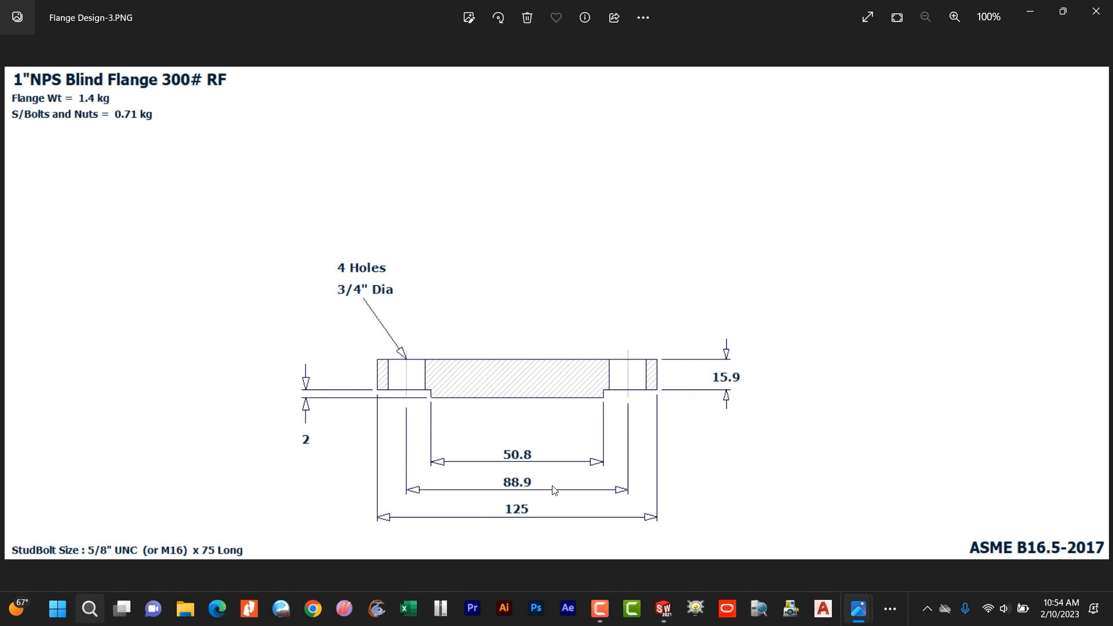
mouse_move(290, 424)
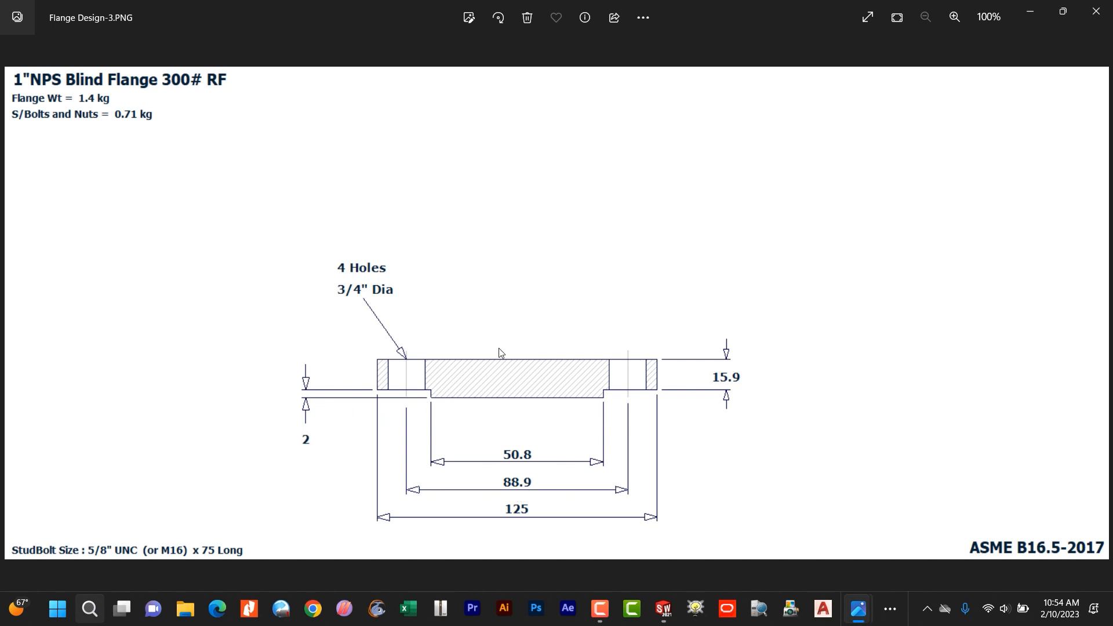
mouse_move(413, 370)
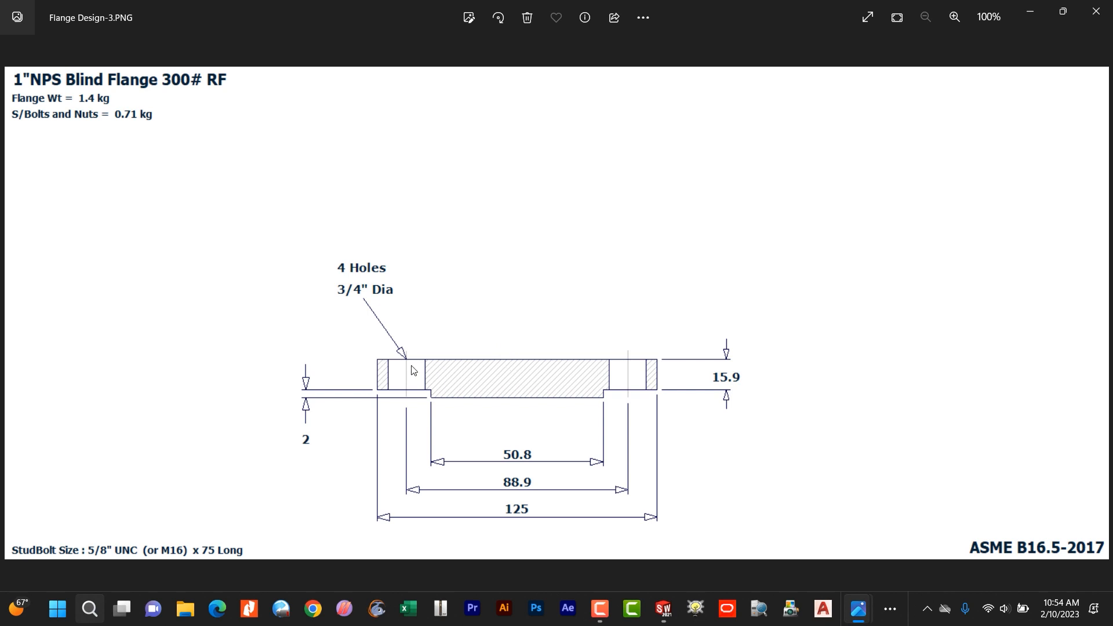
mouse_move(503, 496)
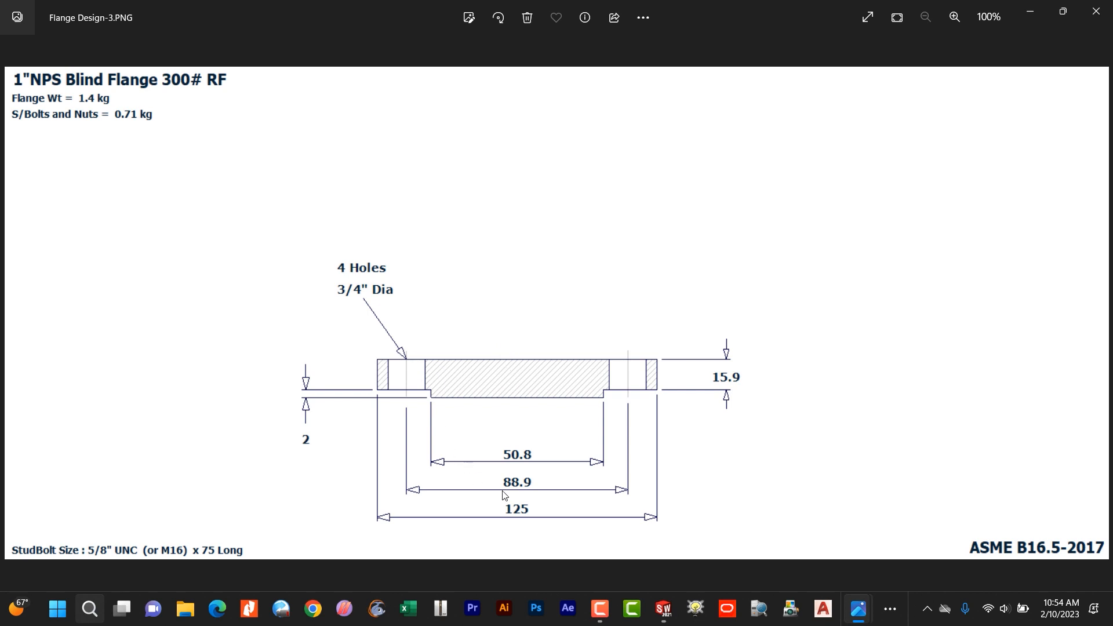
mouse_move(623, 452)
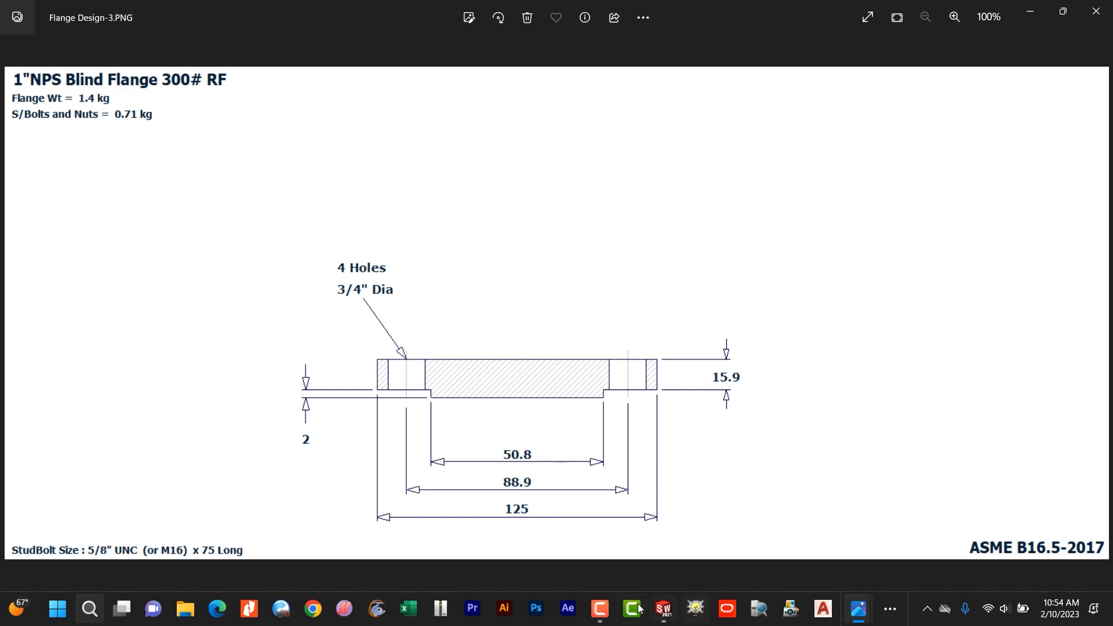
left_click(661, 608)
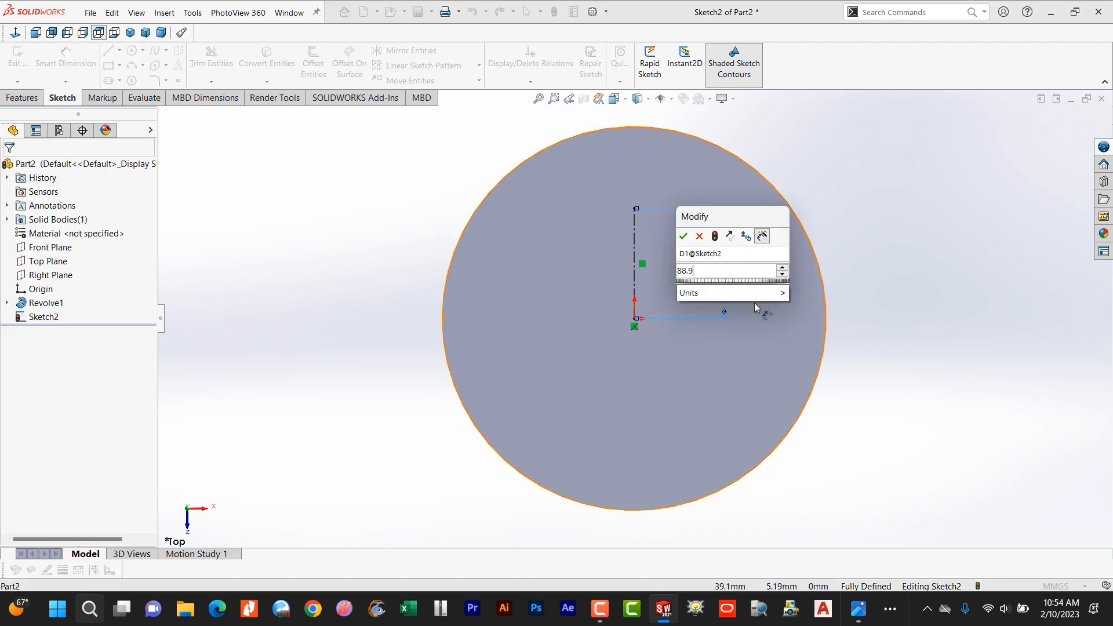
left_click(683, 236)
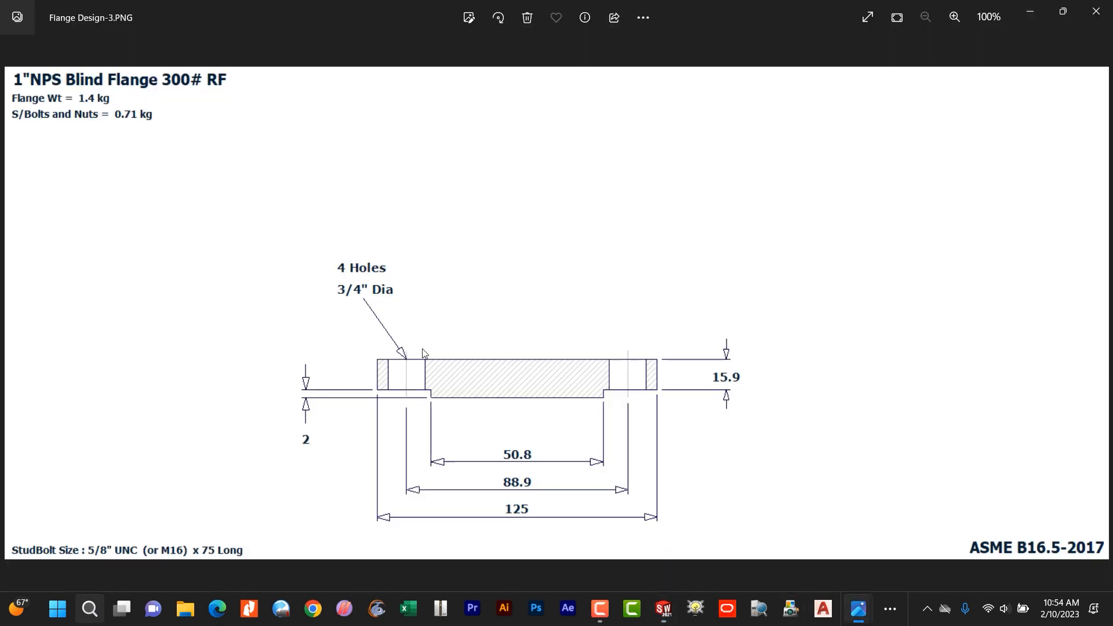
mouse_move(353, 303)
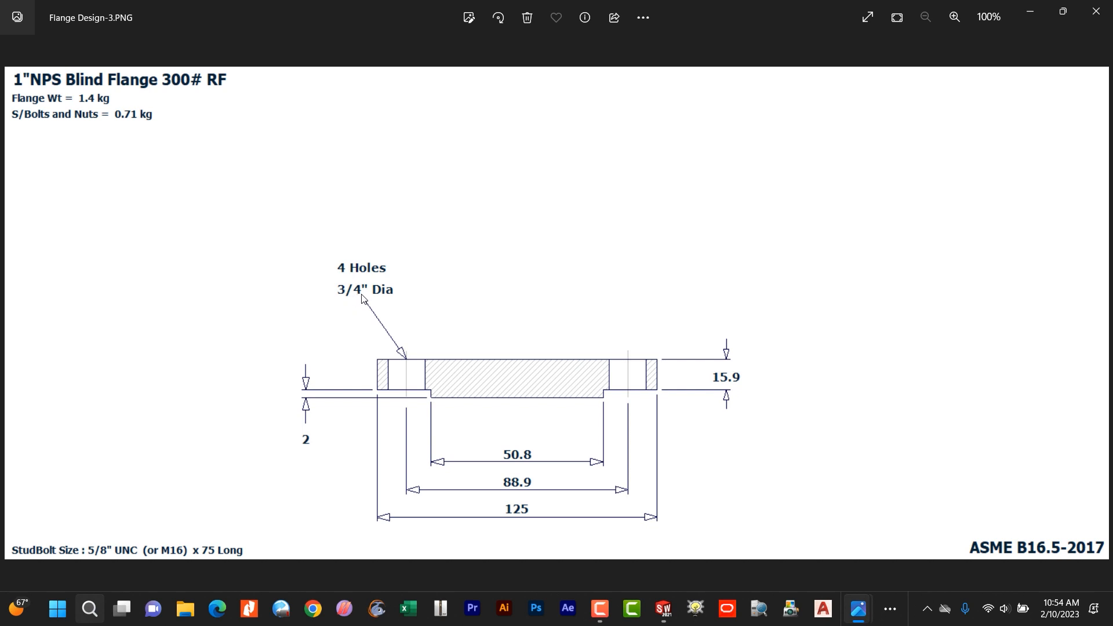
mouse_move(858, 608)
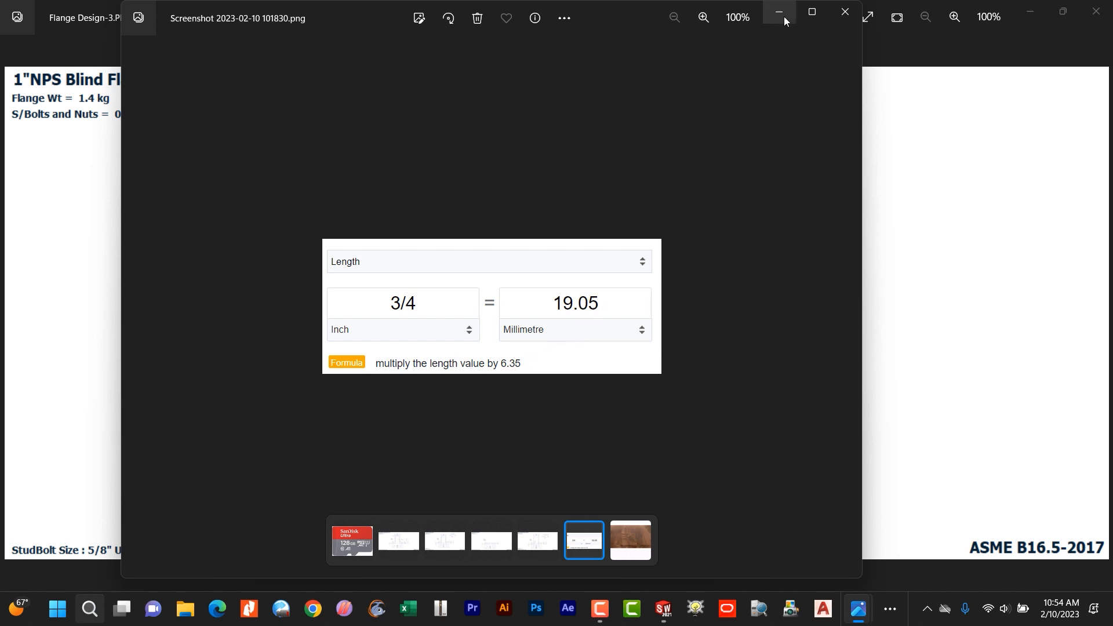
mouse_move(778, 12)
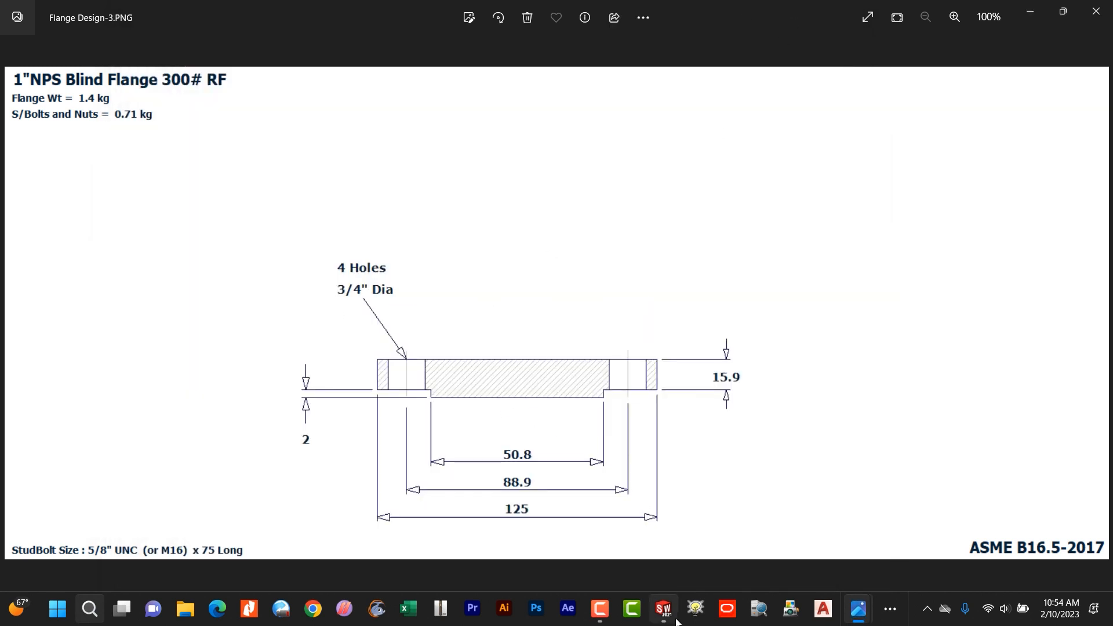
Draw a Ø19.05 circle at the 44.45 centerline end and circular-pattern it into four
left_click(662, 608)
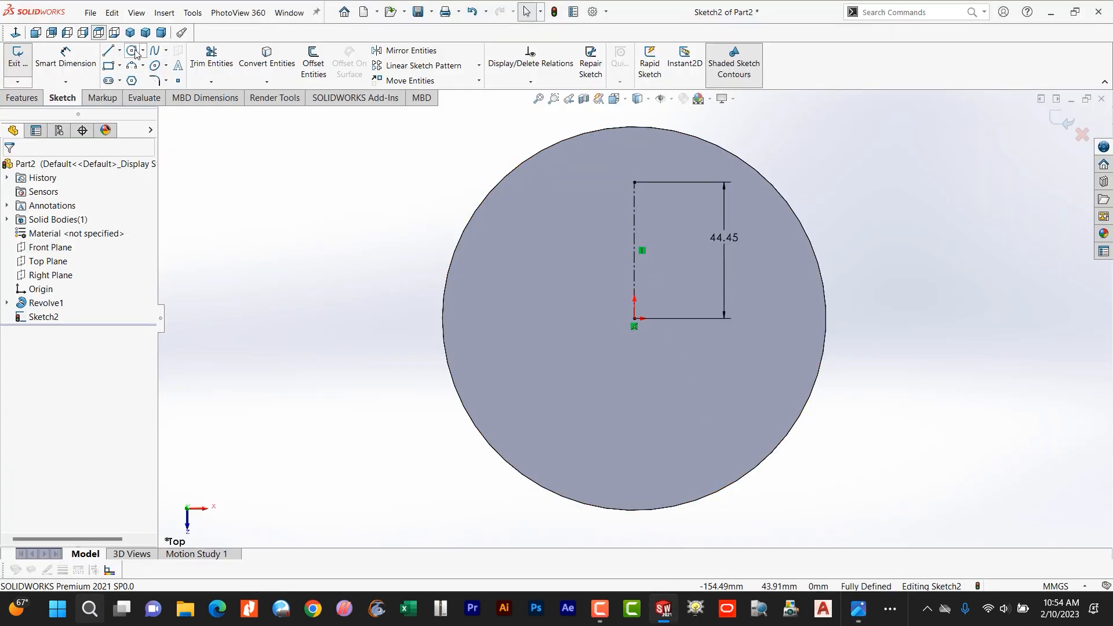
left_click(132, 50)
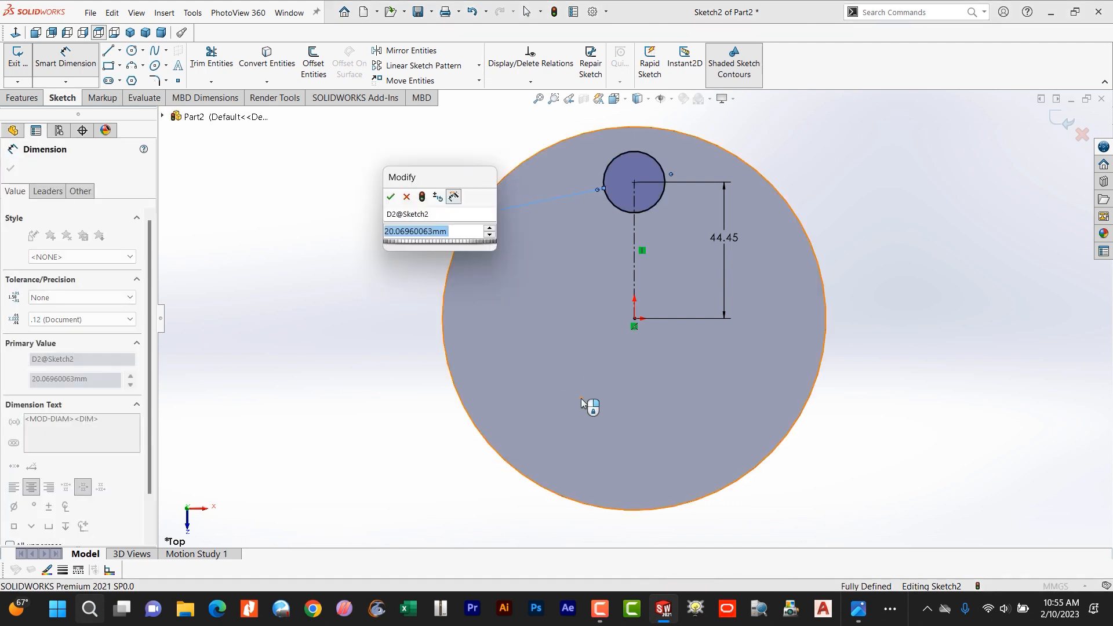
type("19.05")
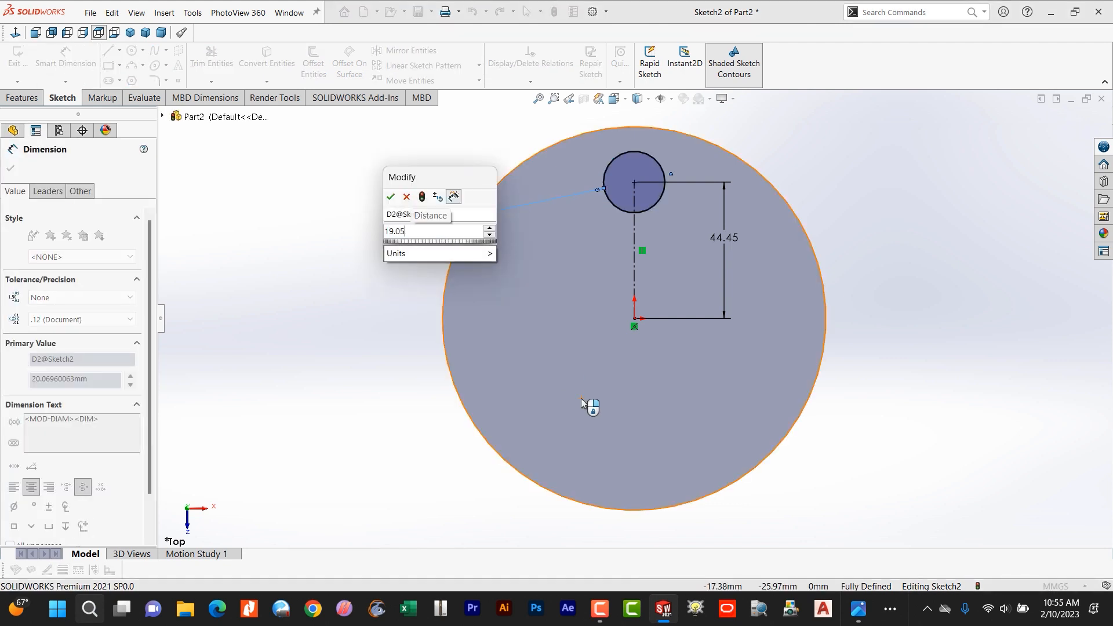
left_click(390, 197)
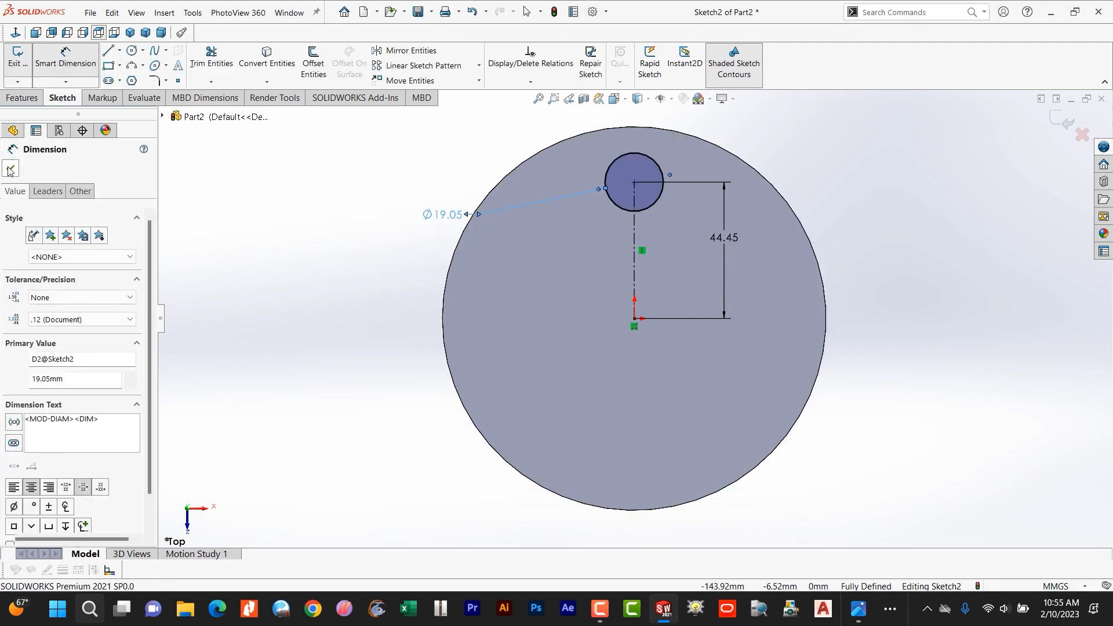
left_click(9, 170)
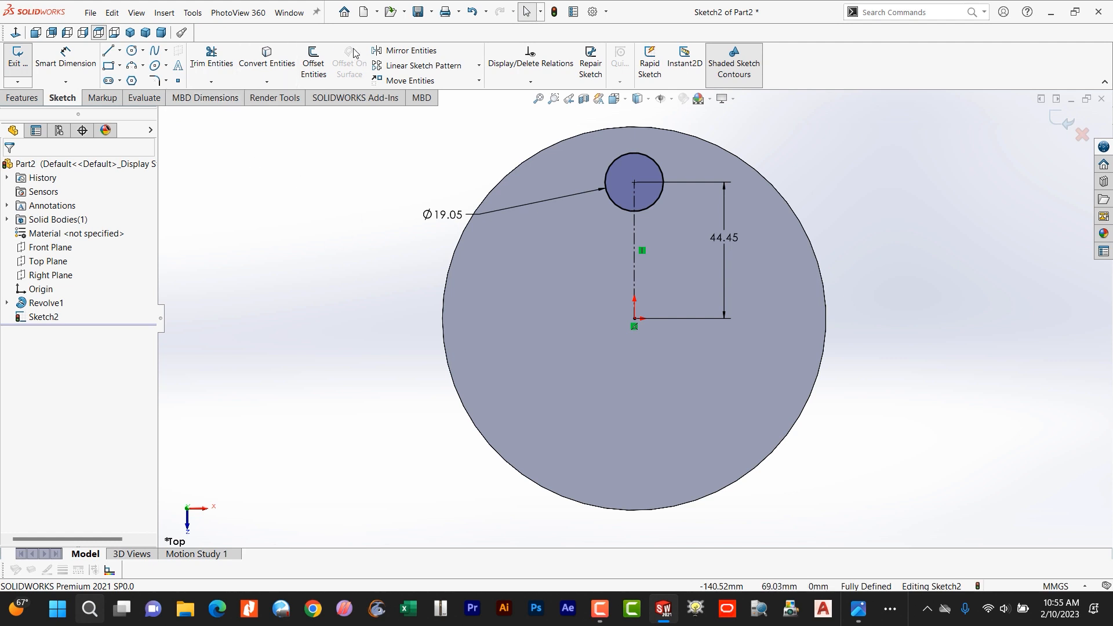
left_click(480, 66)
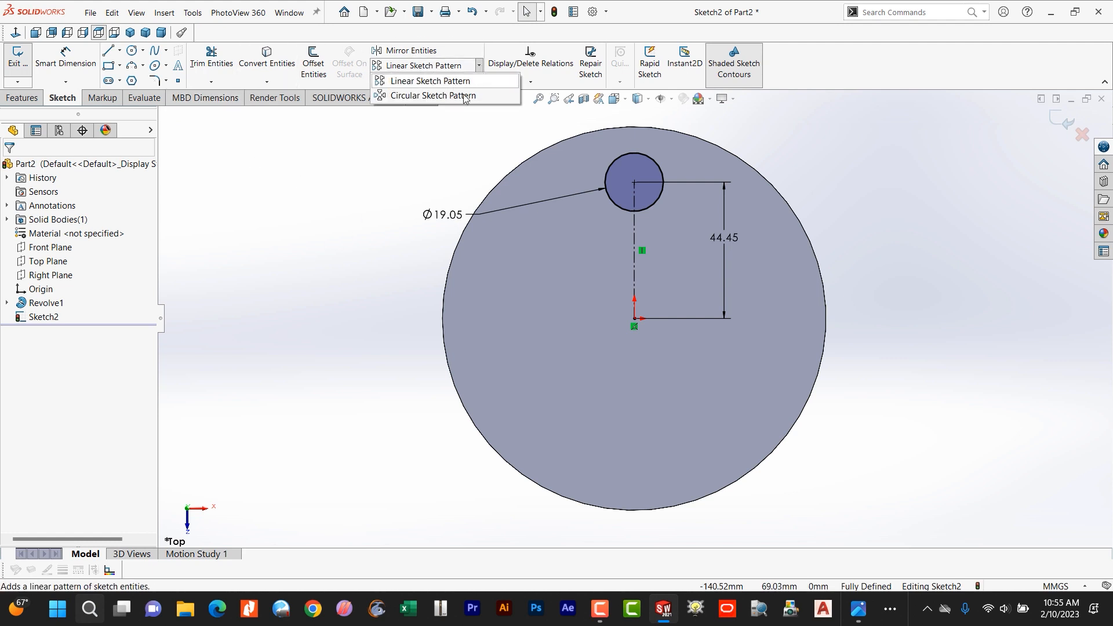
left_click(430, 95)
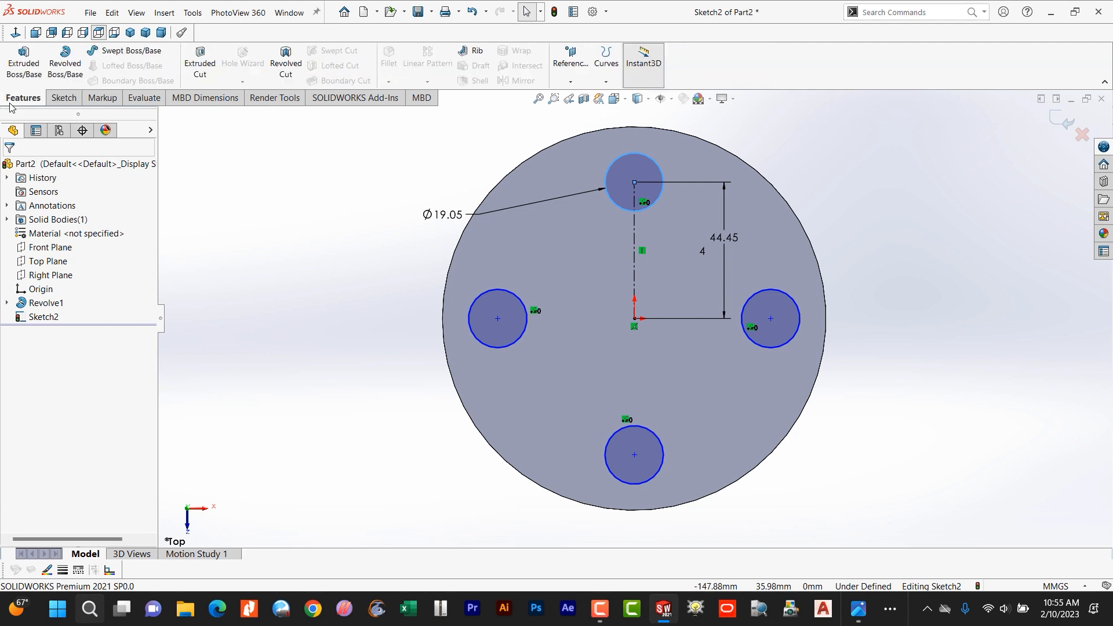
mouse_move(199, 63)
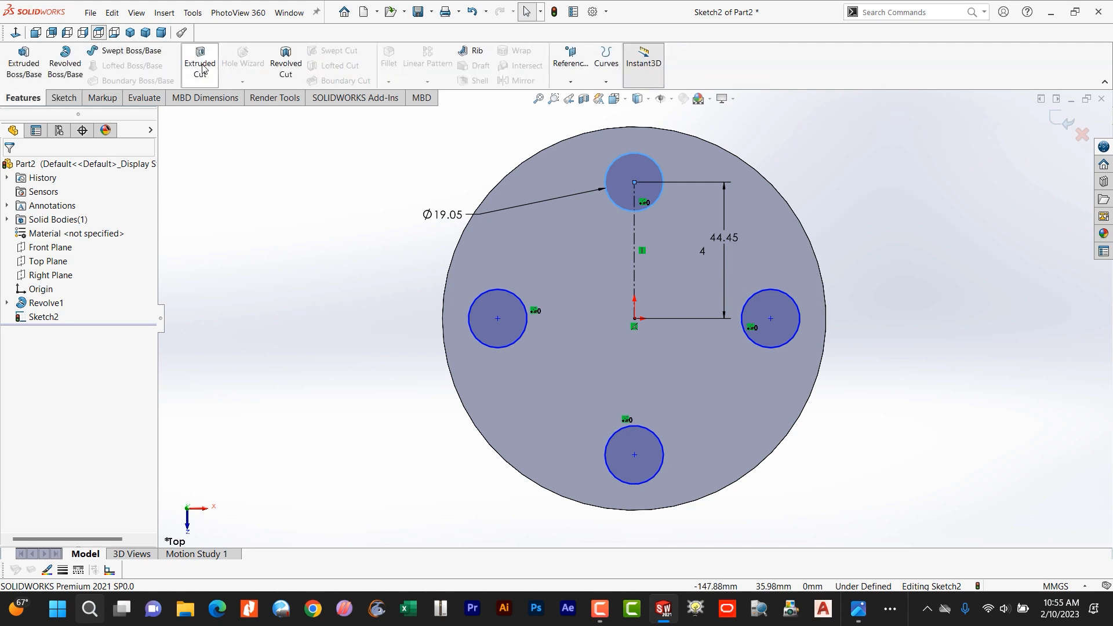
Extrude-cut the four Ø19.05 circles Through All, creating Cut-Extrude1
left_click(199, 63)
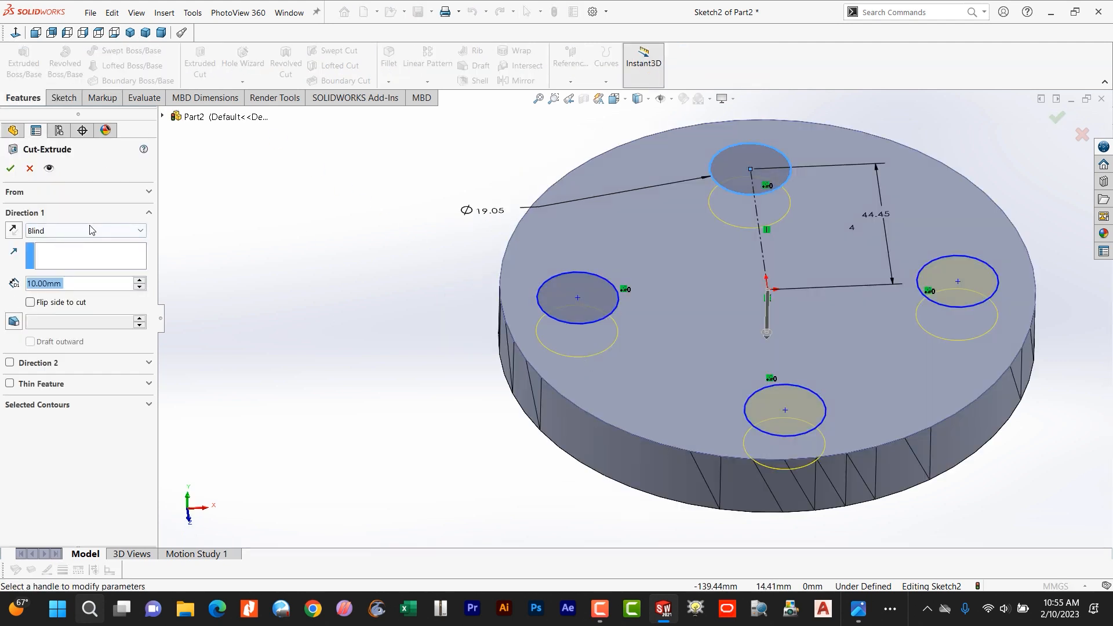
left_click(85, 230)
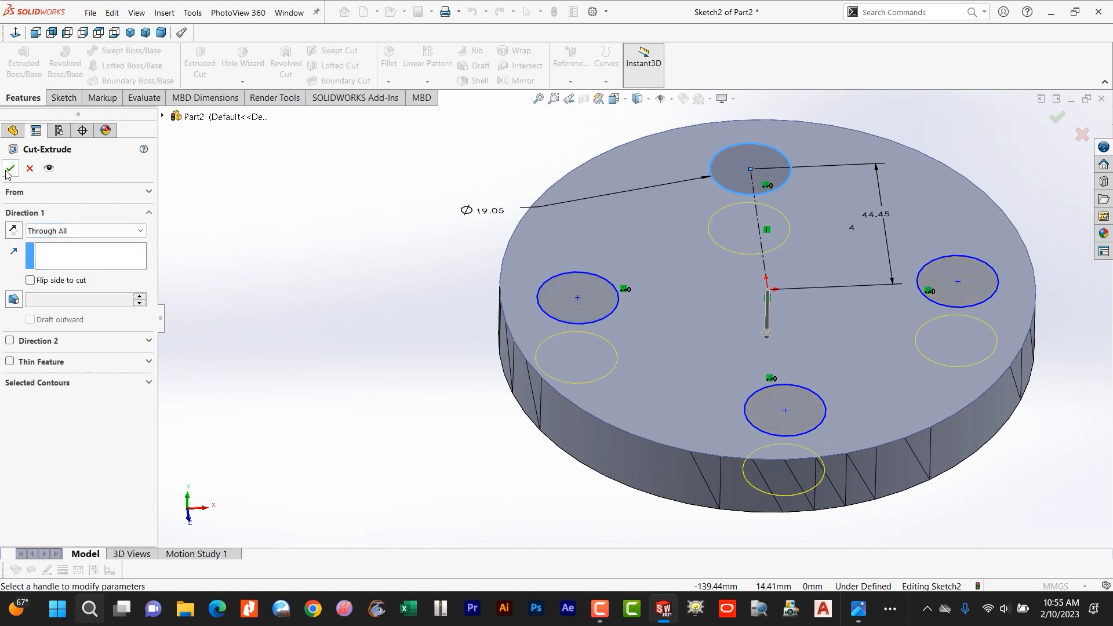
left_click(9, 169)
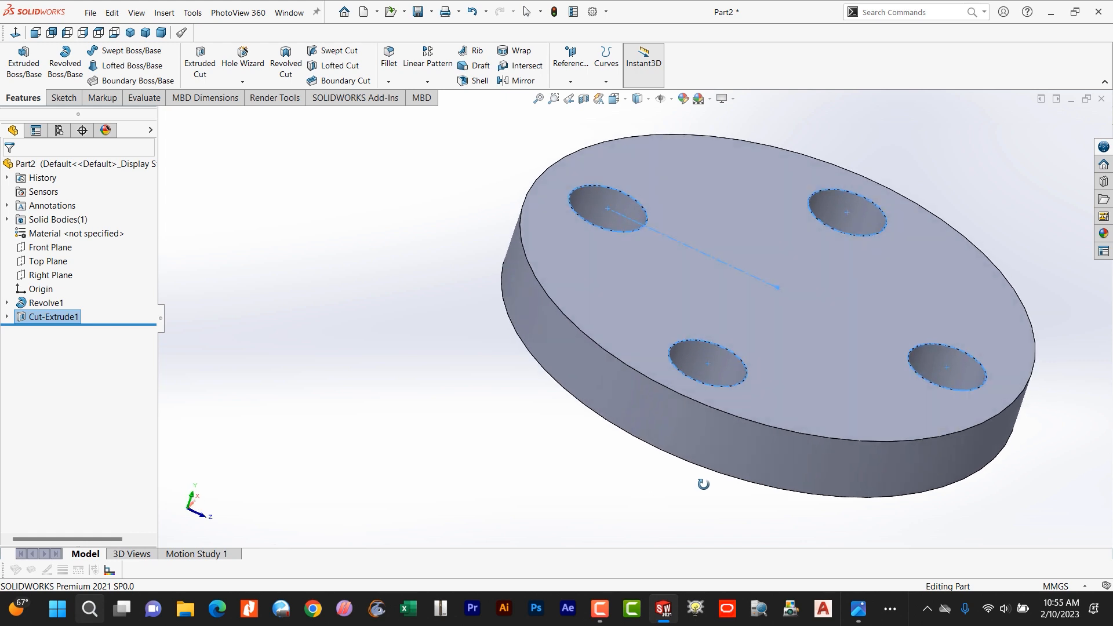
mouse_move(527, 377)
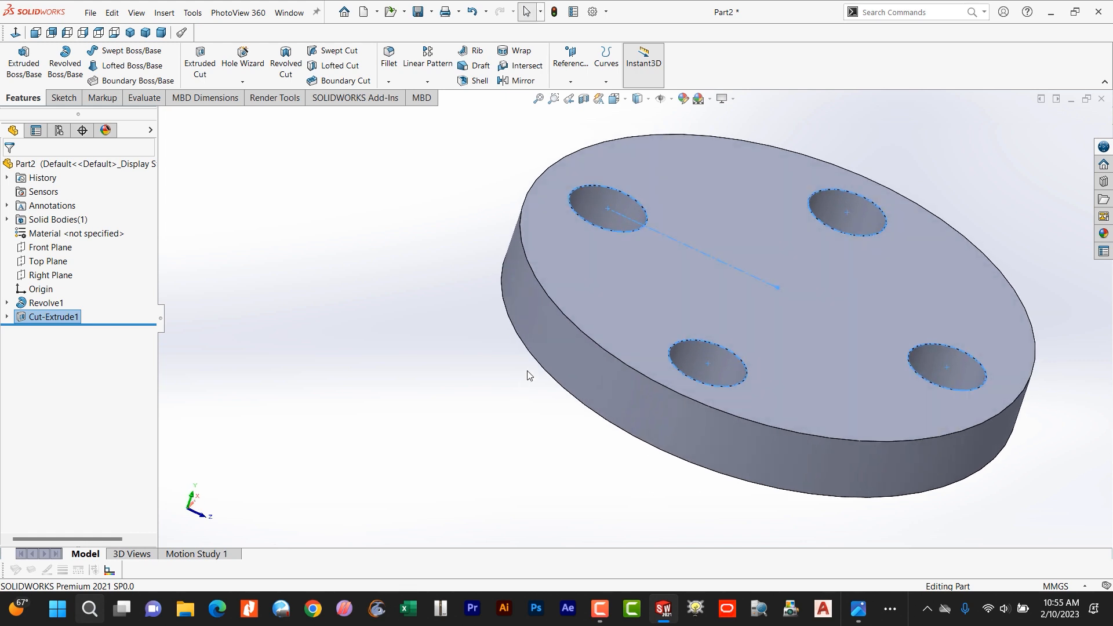